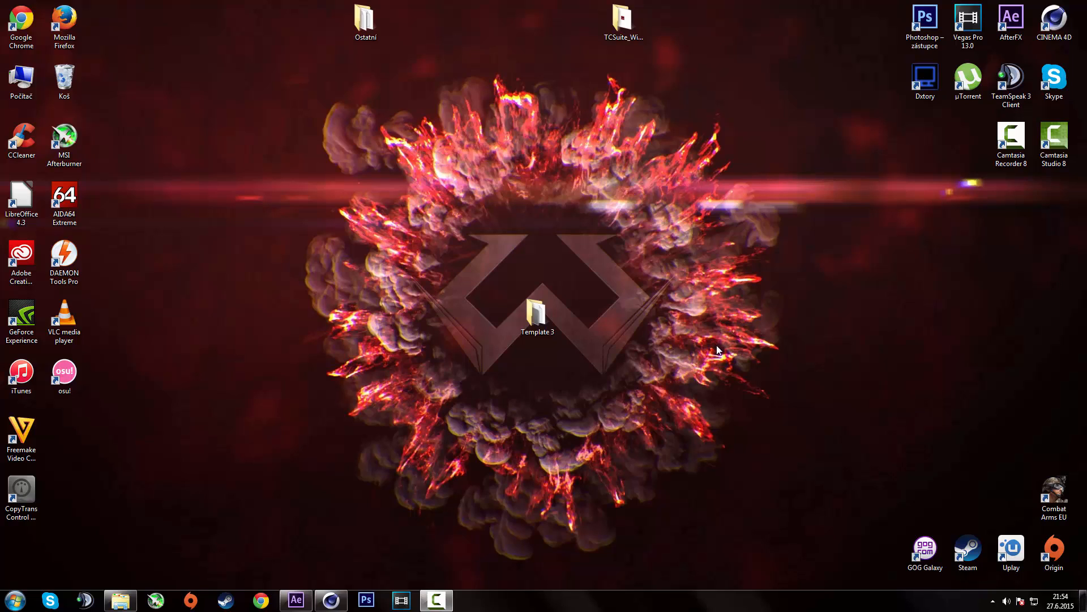
mouse_move(475, 280)
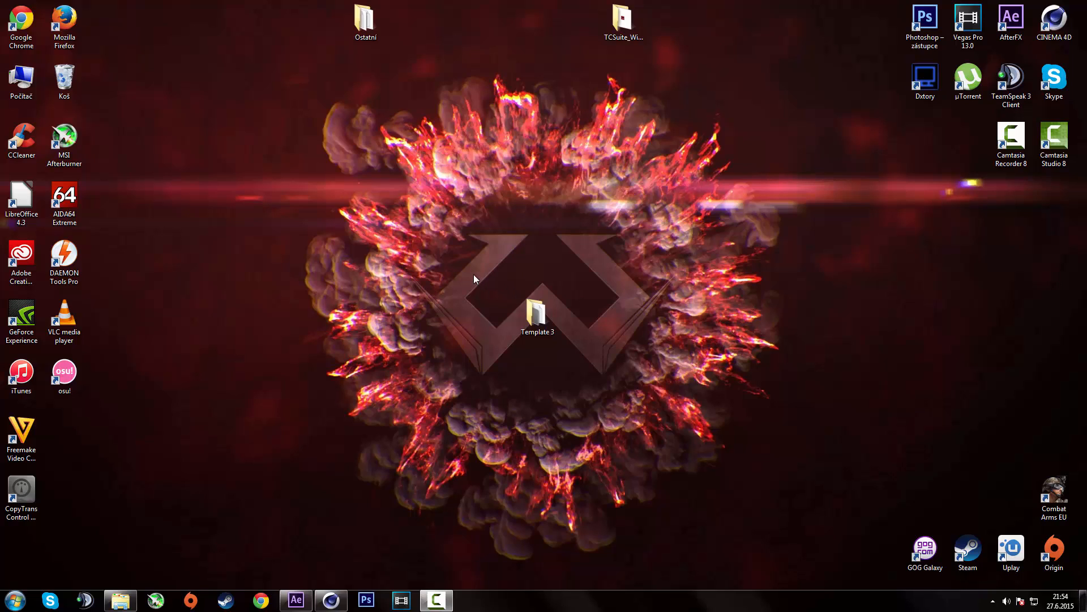
mouse_move(473, 278)
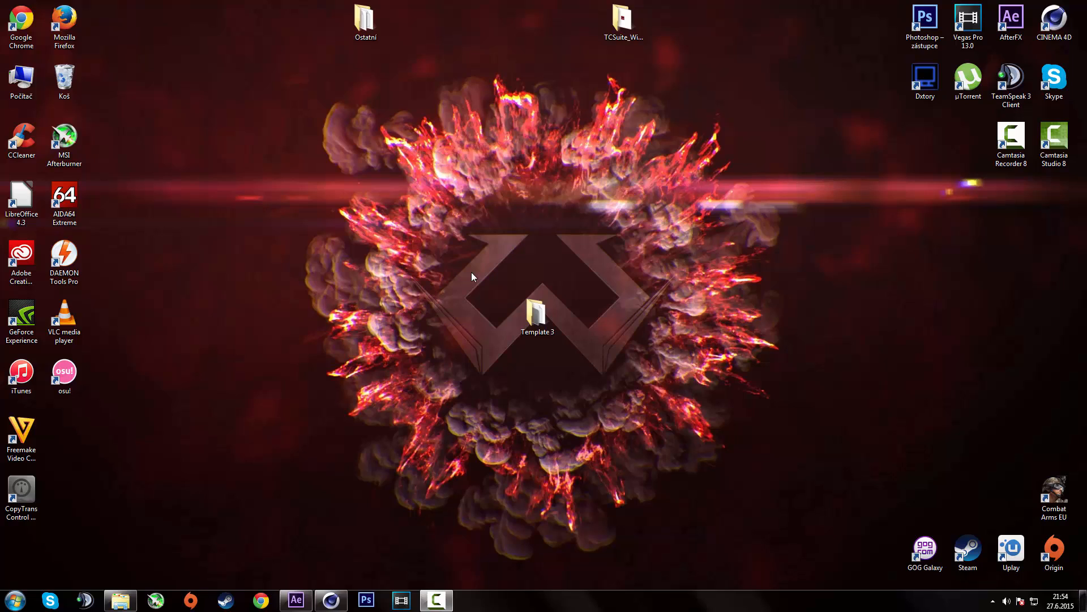
mouse_move(477, 286)
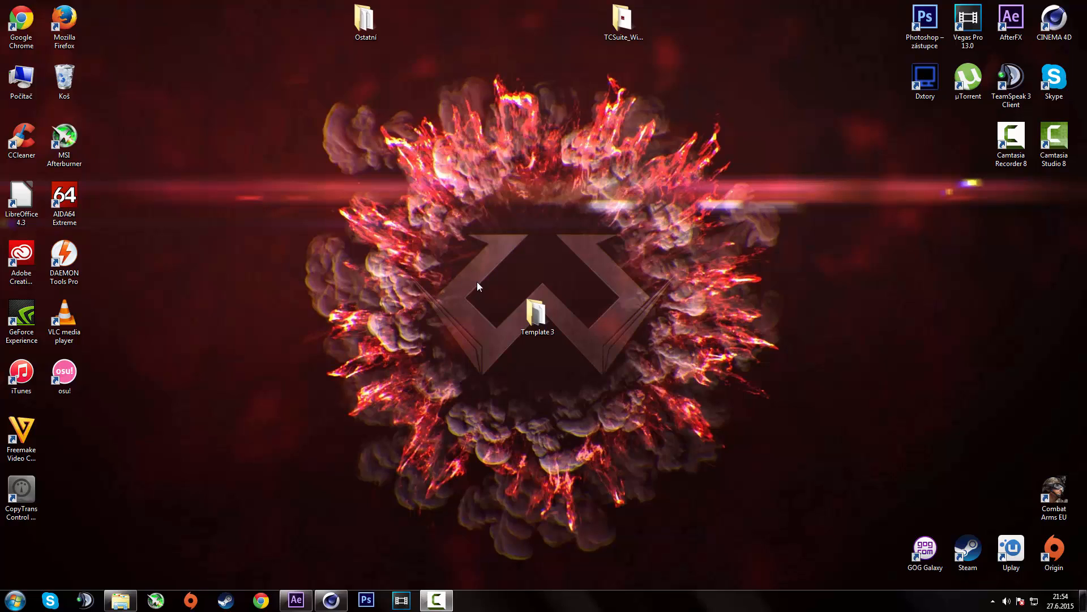
mouse_move(503, 266)
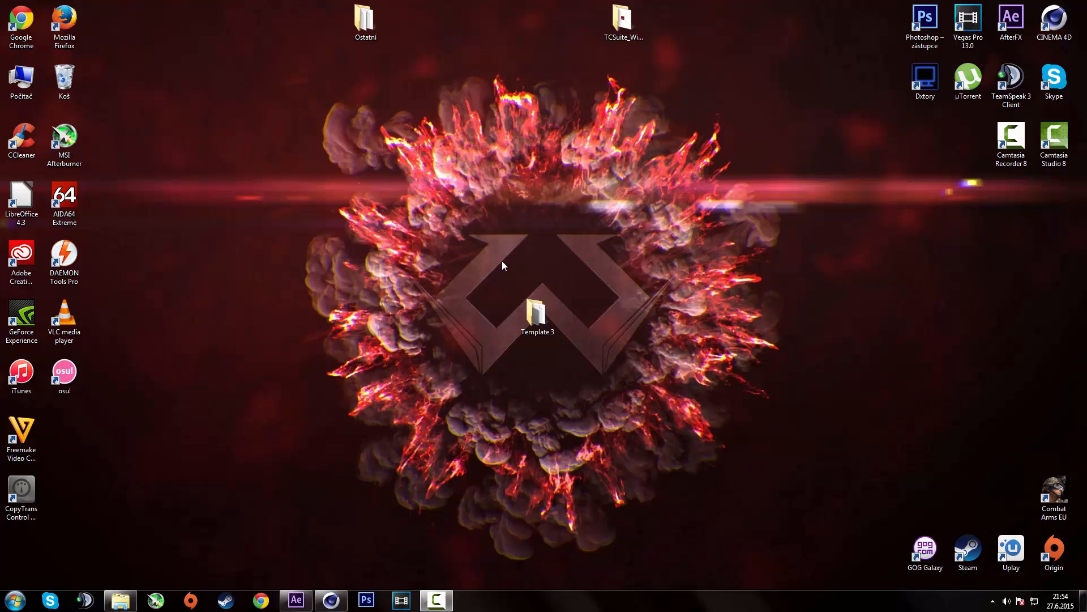
mouse_move(405, 237)
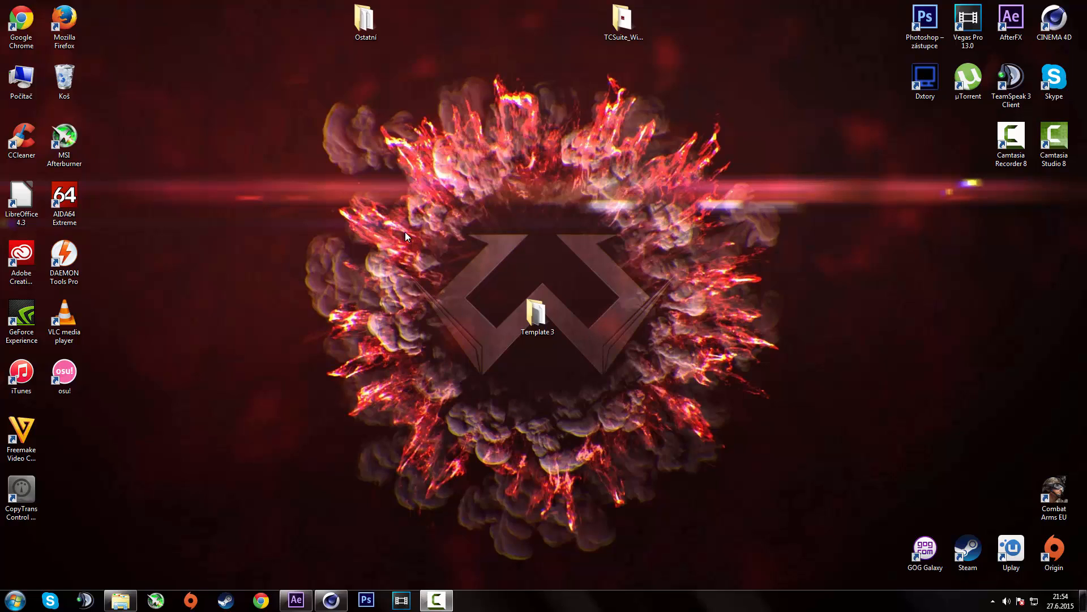
mouse_move(397, 252)
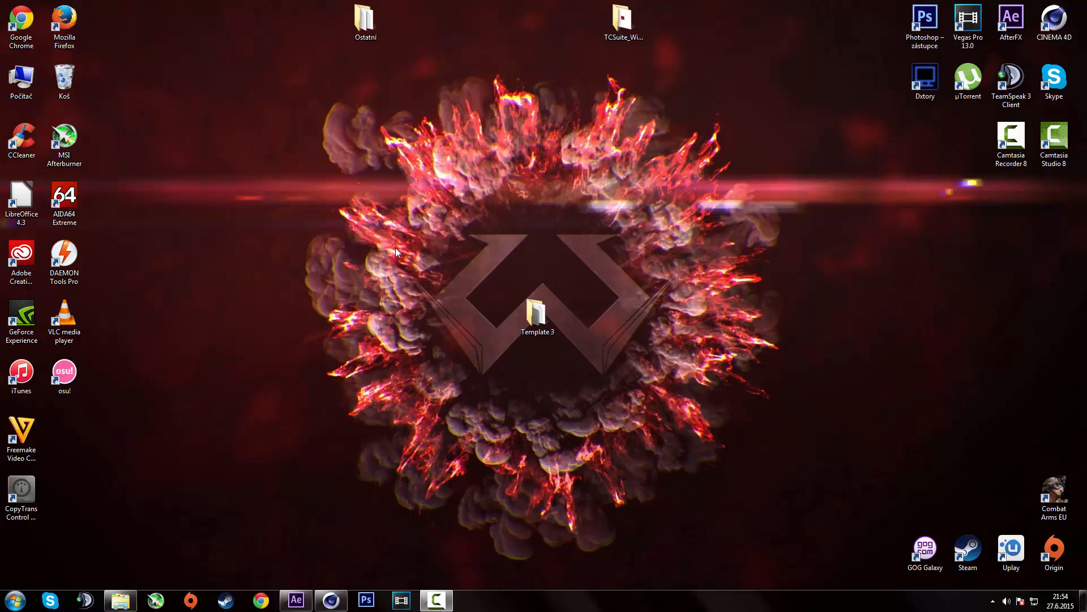
- Open the Template 3 folder from the desktop to list its project files
left_click(536, 314)
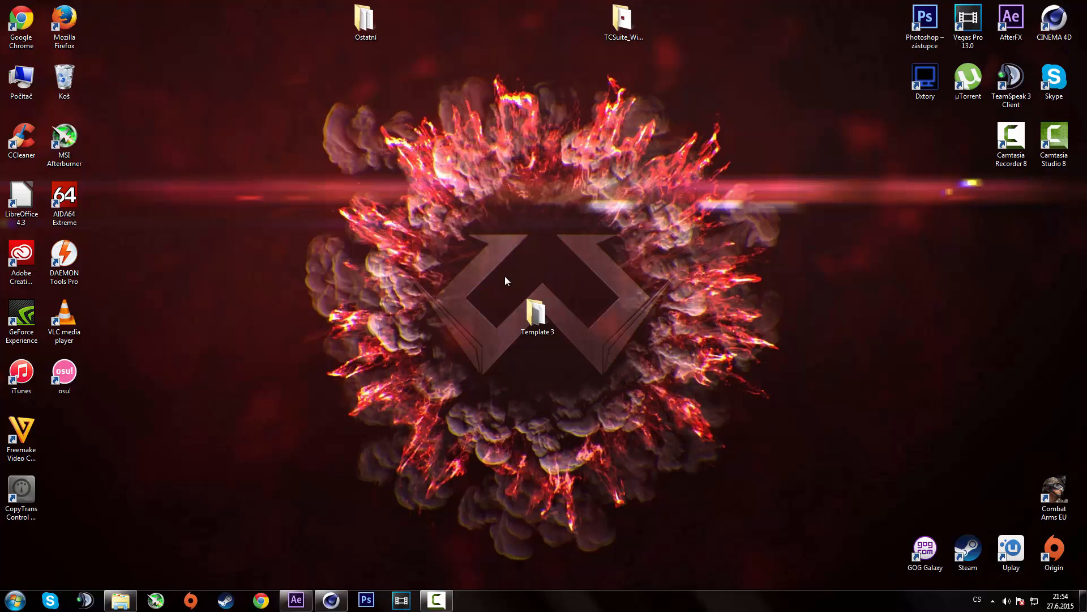
left_click(537, 314)
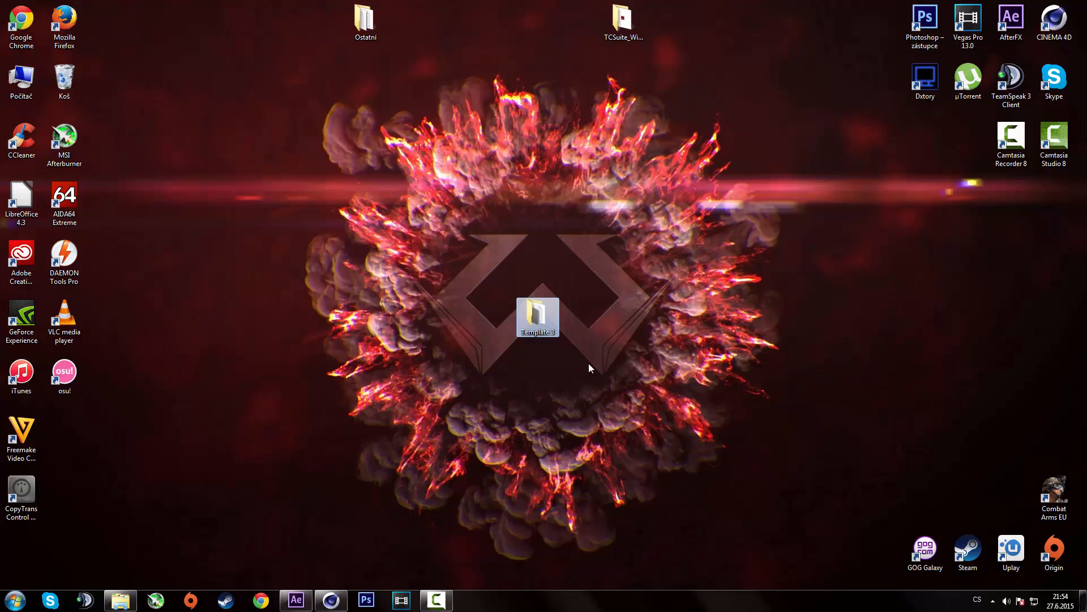
double_click(536, 316)
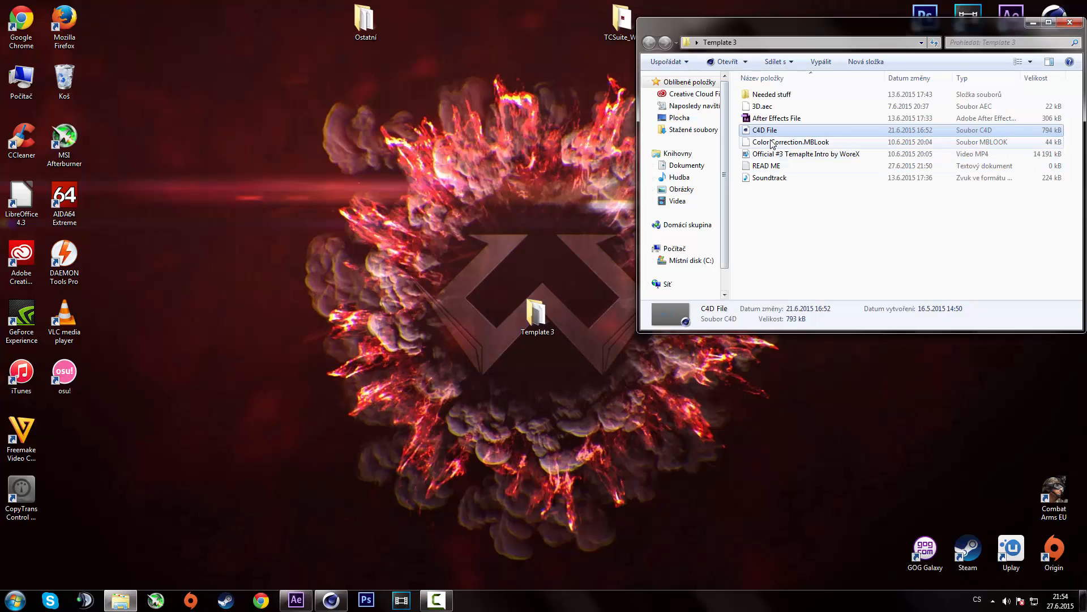
mouse_move(762, 131)
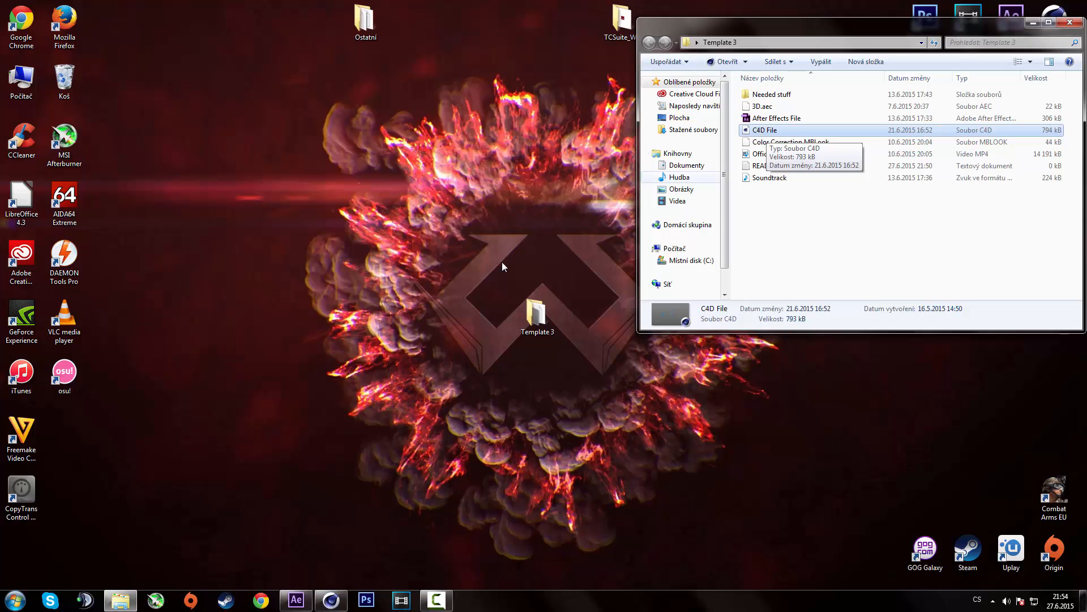
- Open the C4D File project and scrub to around frame 138 where the NAME title appears
double_click(765, 129)
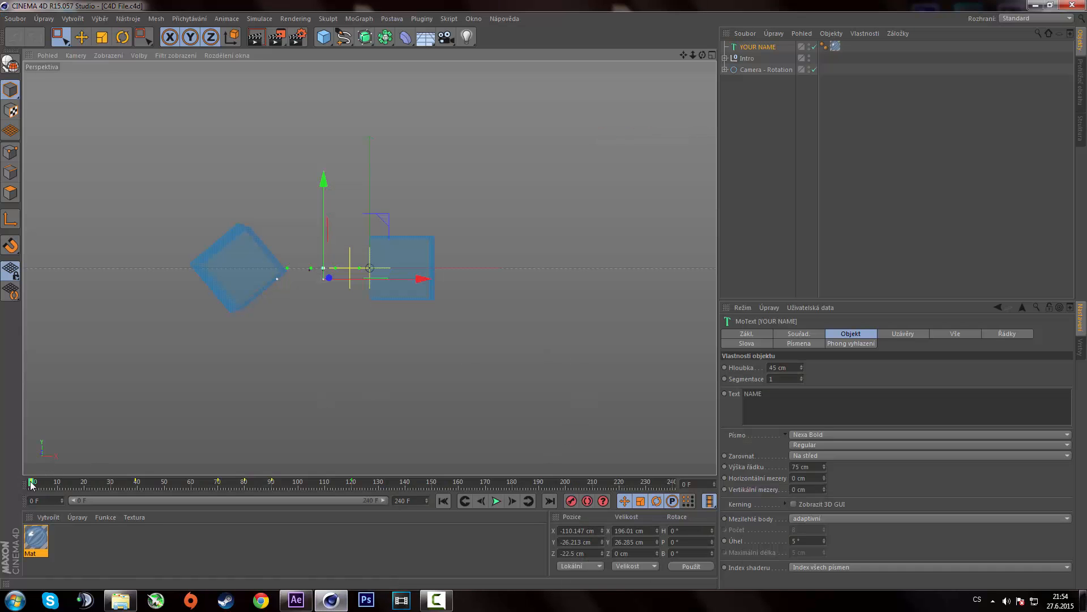
left_click_drag(32, 481, 367, 482)
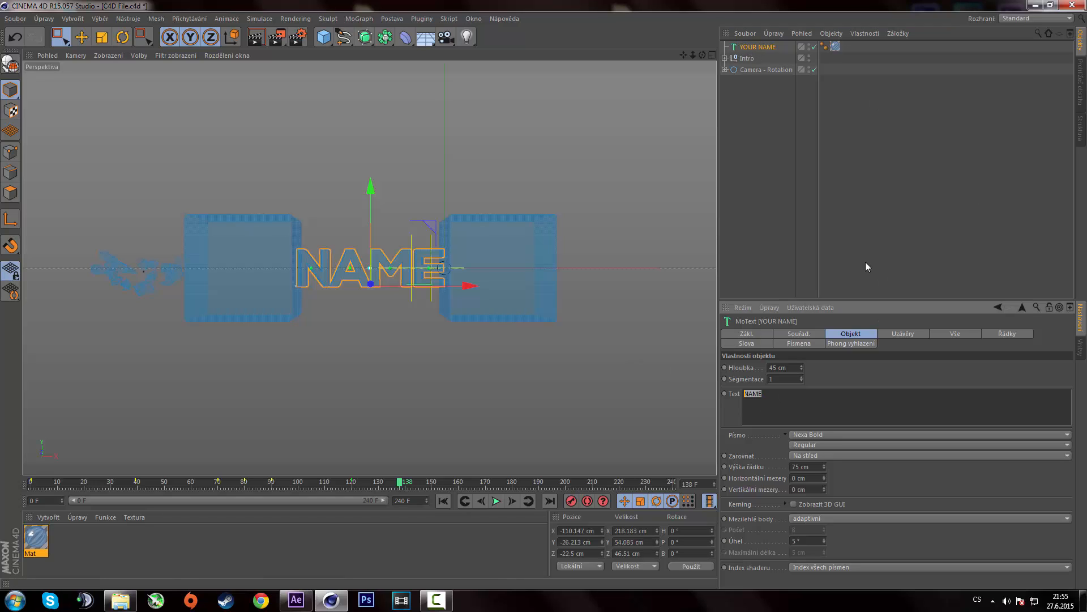
- Set the MoText title to 'WoreX' with a 59 cm line height
type("WoreX")
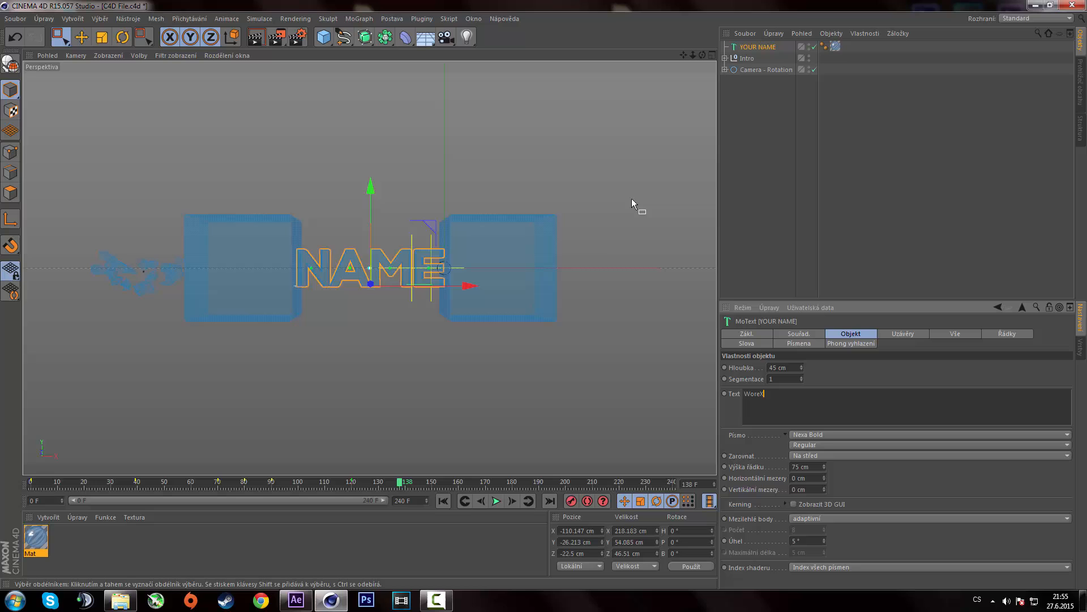
left_click_drag(406, 481, 431, 481)
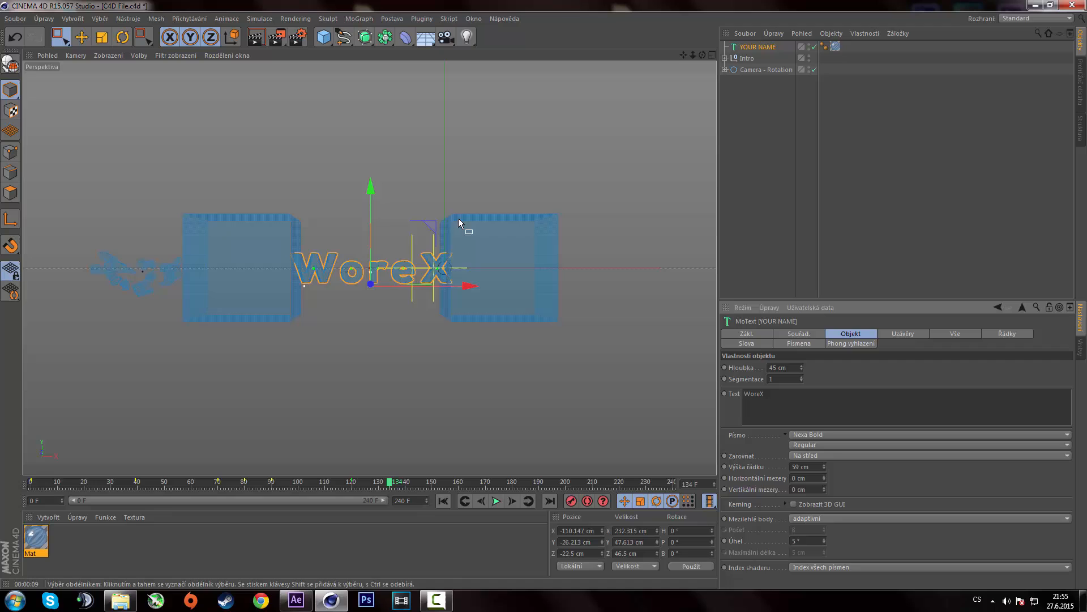
- Scrub the timeline back and forth to preview the WoreX title animation
left_click_drag(392, 482, 379, 482)
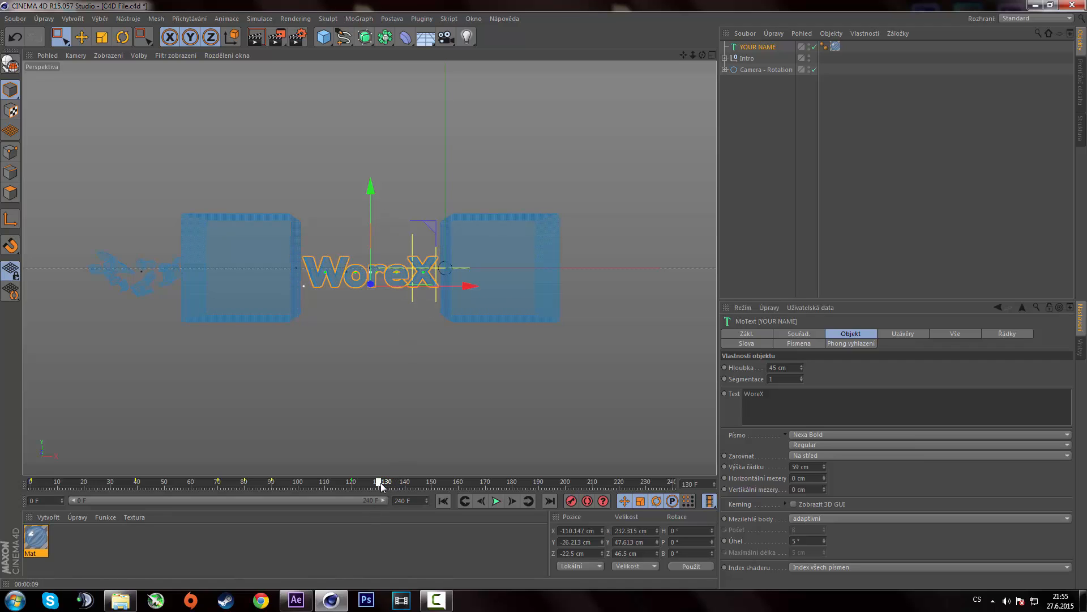
left_click_drag(378, 481, 408, 481)
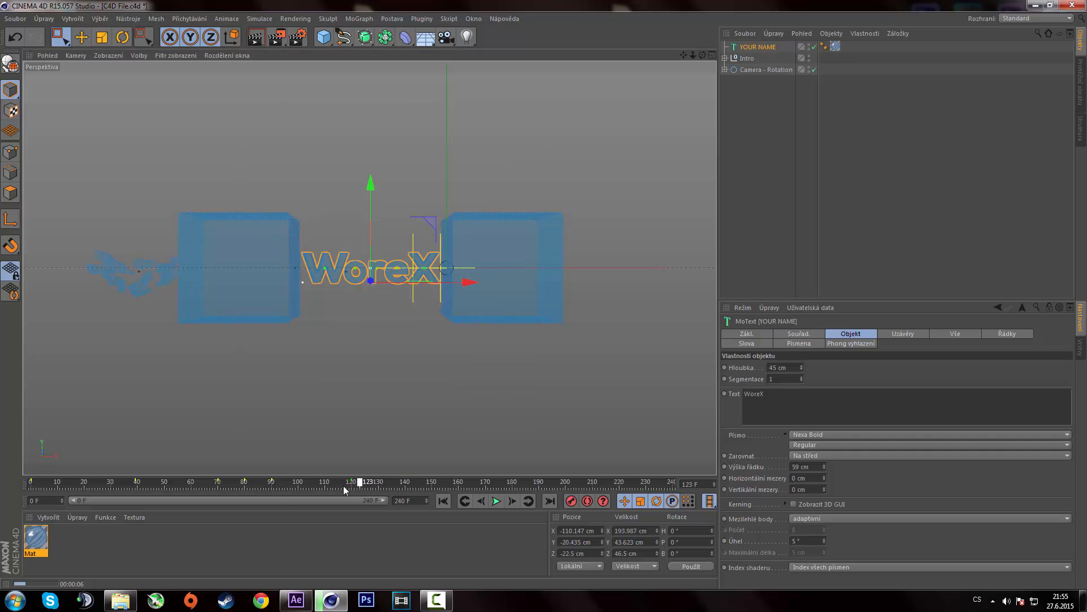
left_click_drag(360, 481, 348, 482)
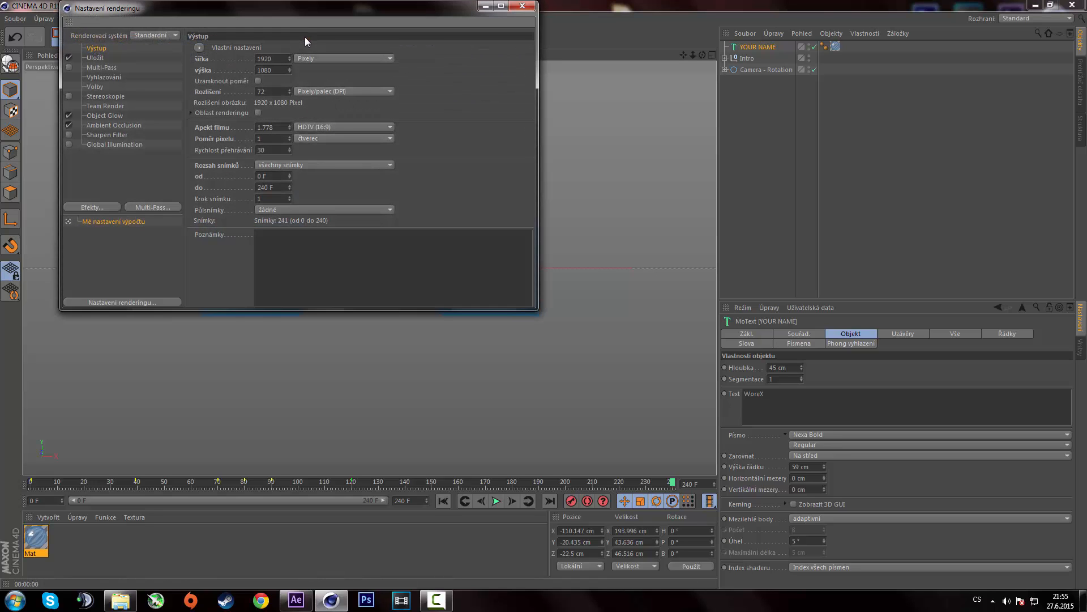
- Review the Render Settings save path options and dismiss the file location dialog
left_click(95, 58)
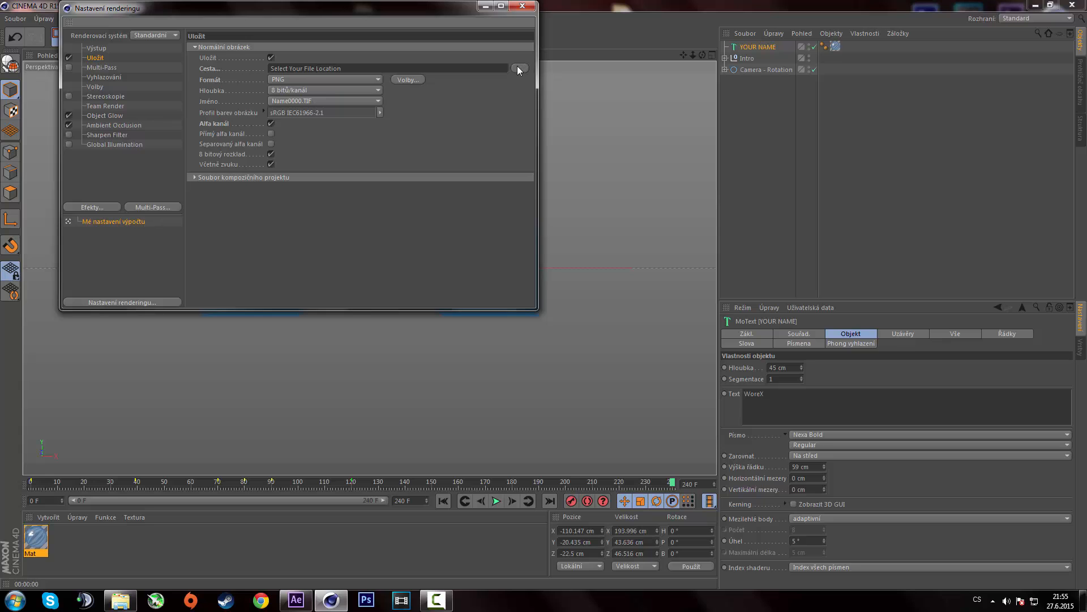
left_click(517, 69)
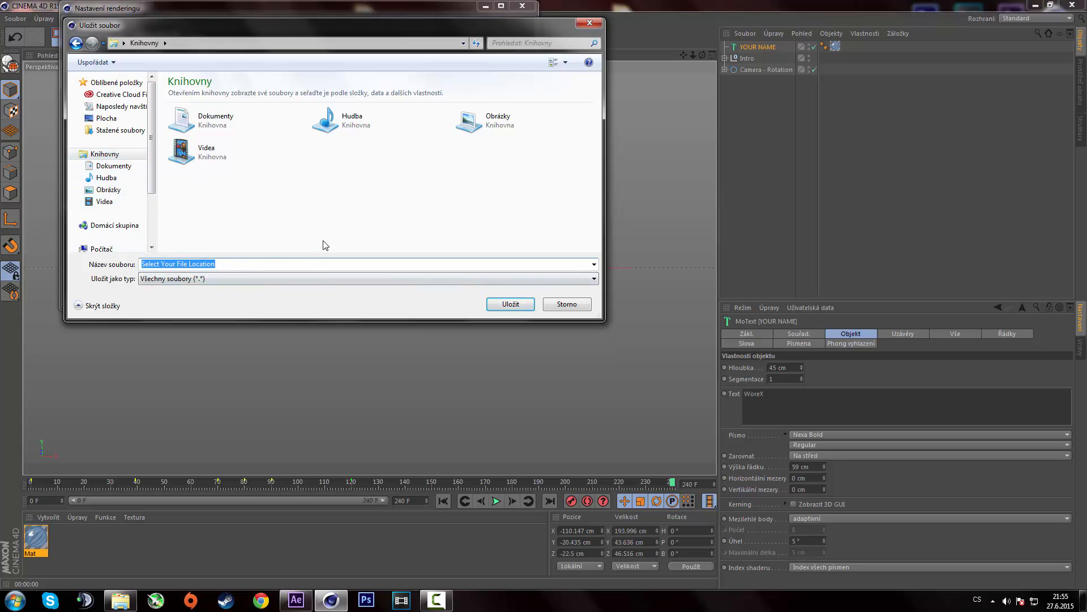
left_click(206, 151)
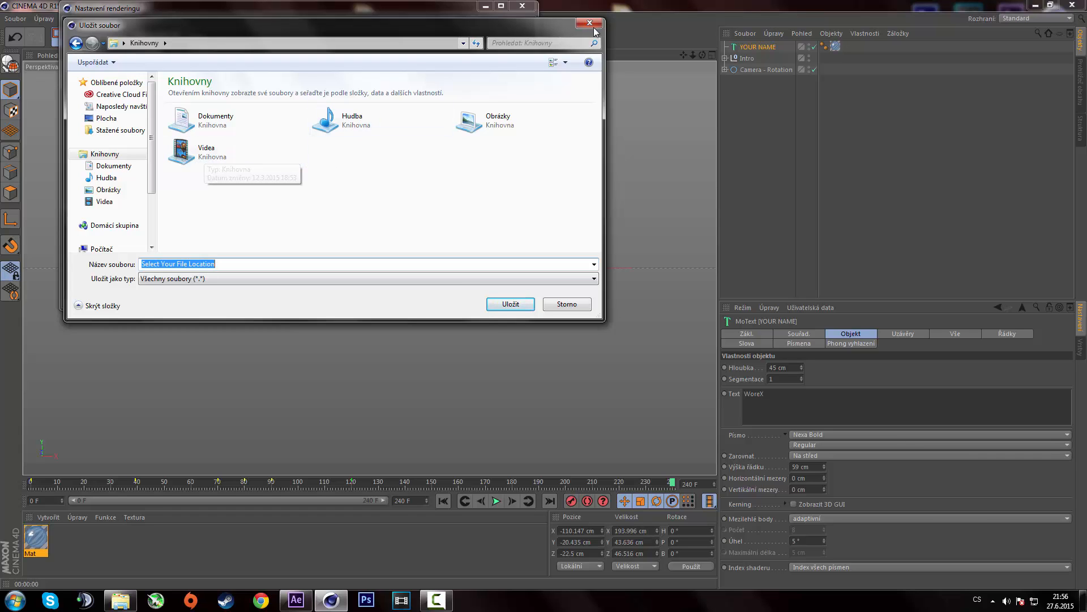
left_click(589, 23)
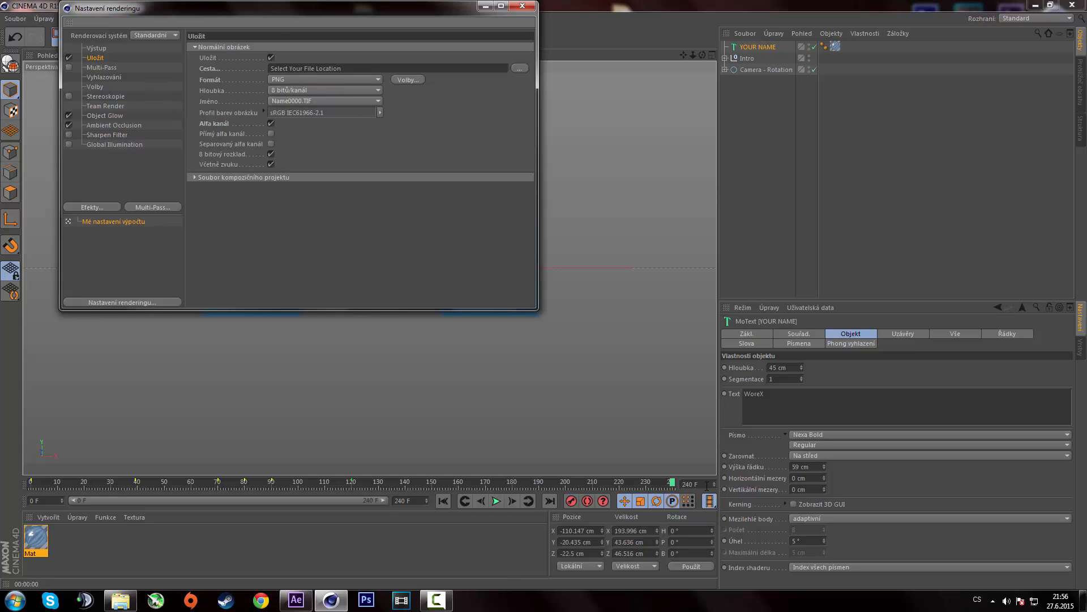
mouse_move(429, 101)
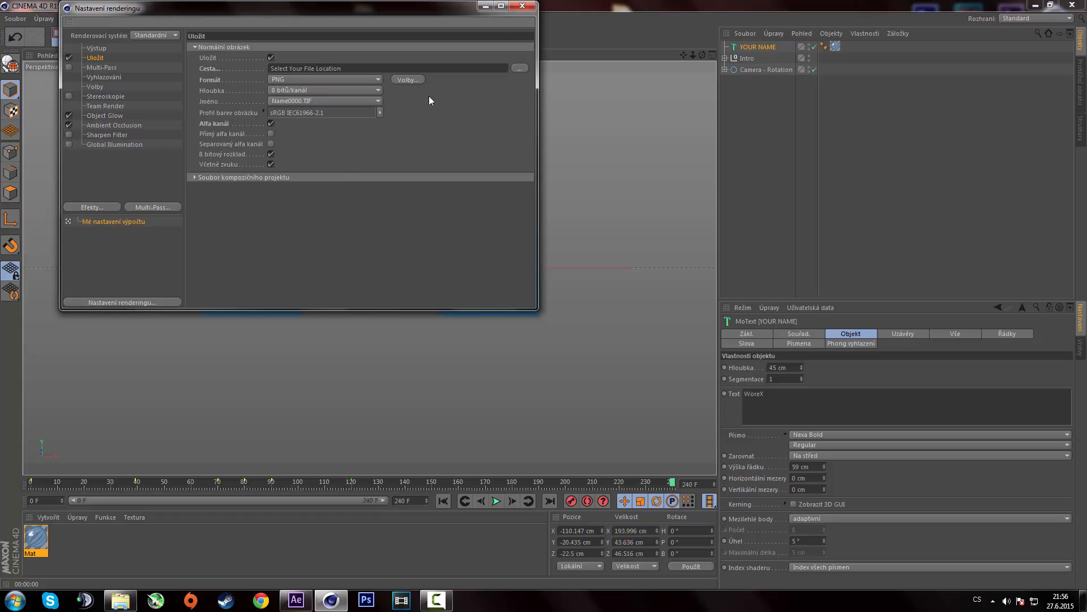
mouse_move(510, 18)
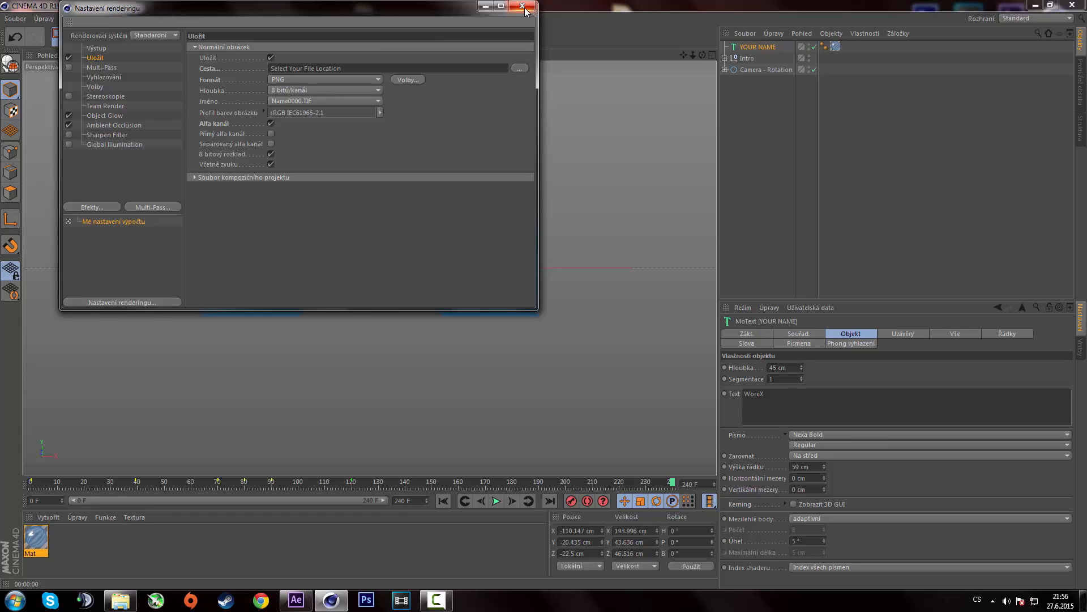
- Close Render Settings and open the RENDER composition in After Effects
left_click(524, 7)
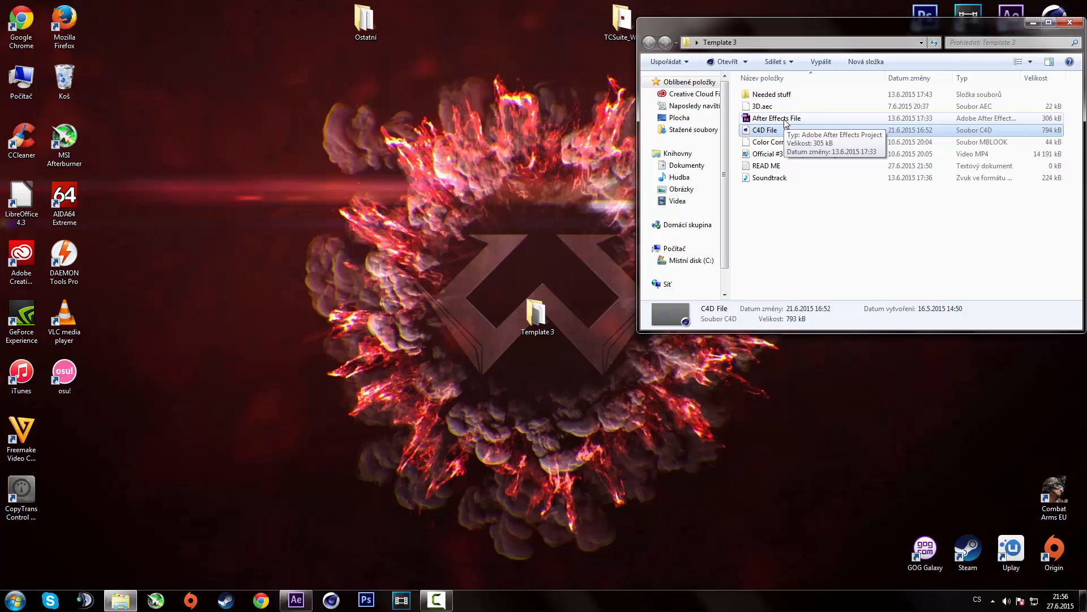
double_click(776, 118)
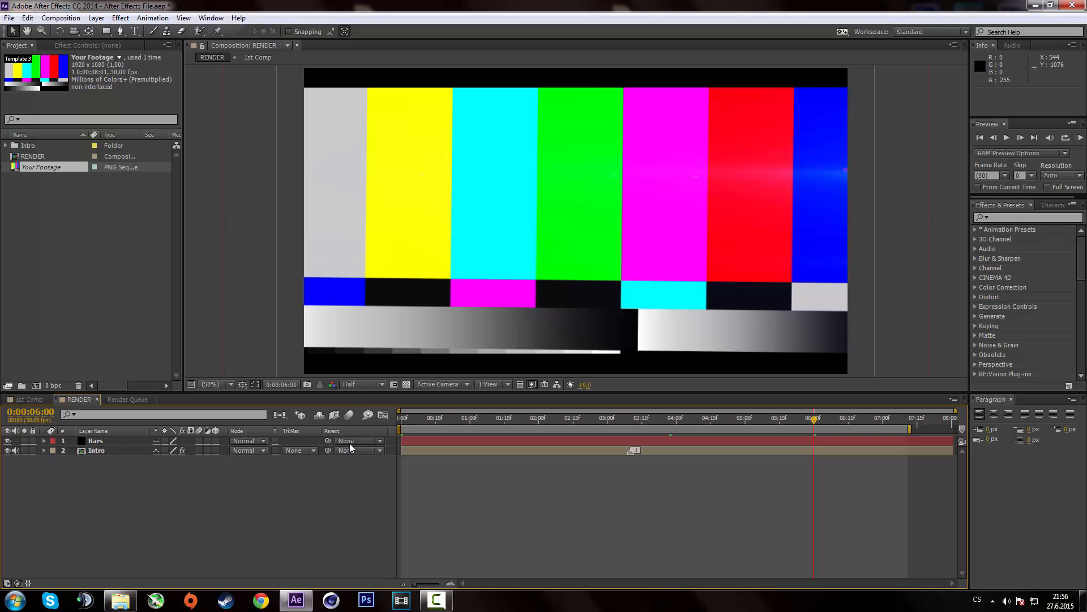
left_click(650, 418)
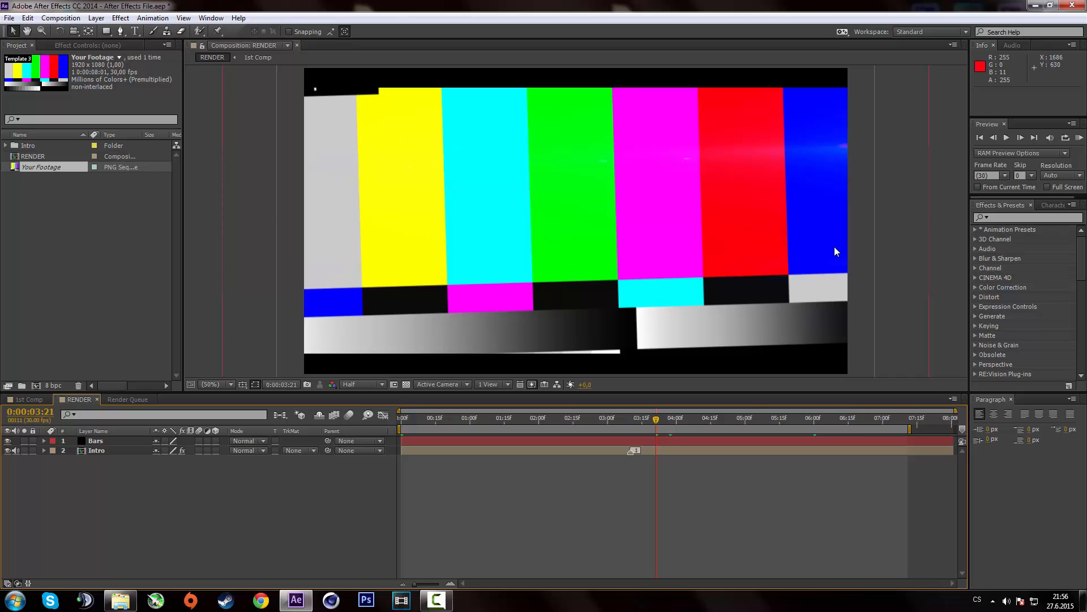
mouse_move(560, 171)
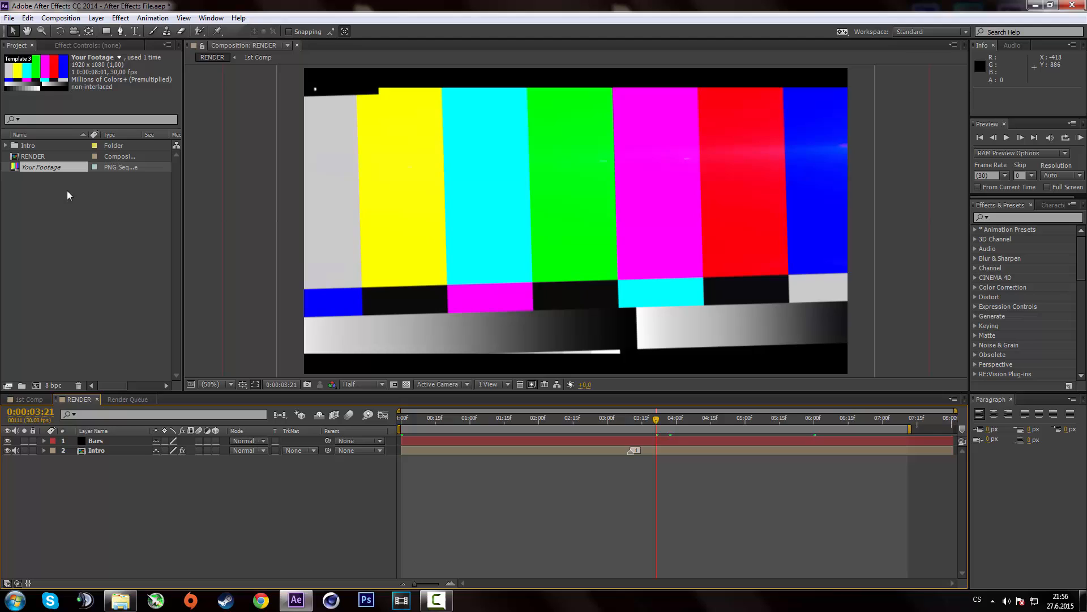
mouse_move(715, 309)
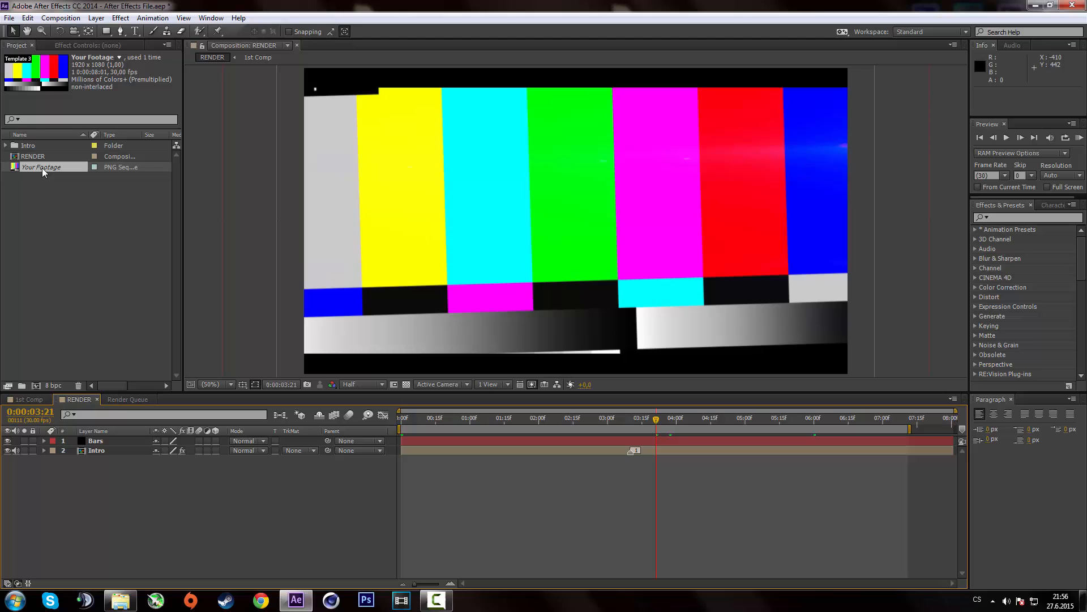
right_click(41, 167)
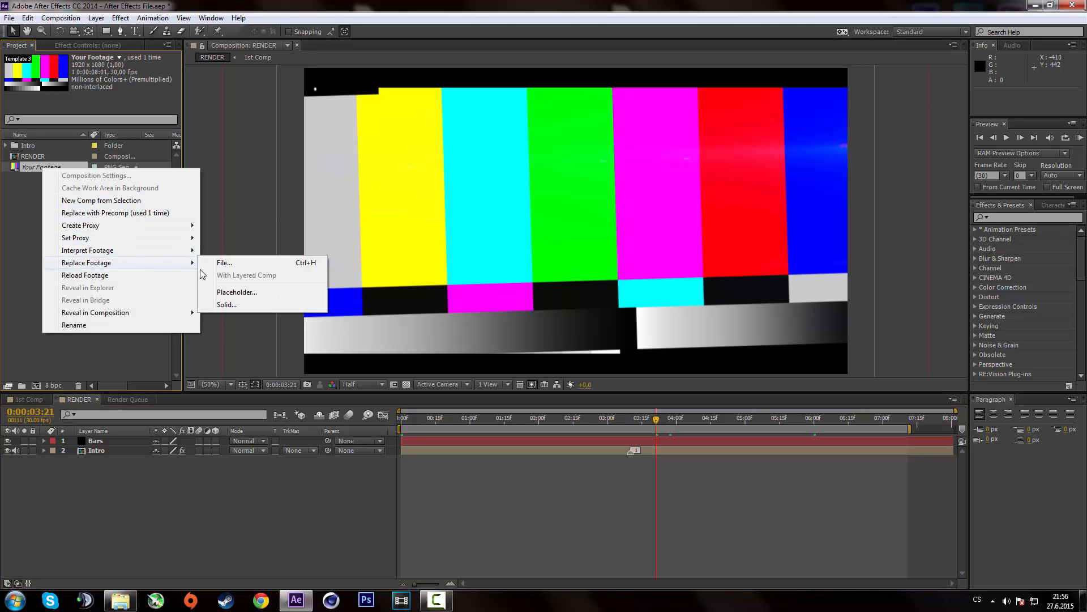
left_click(223, 261)
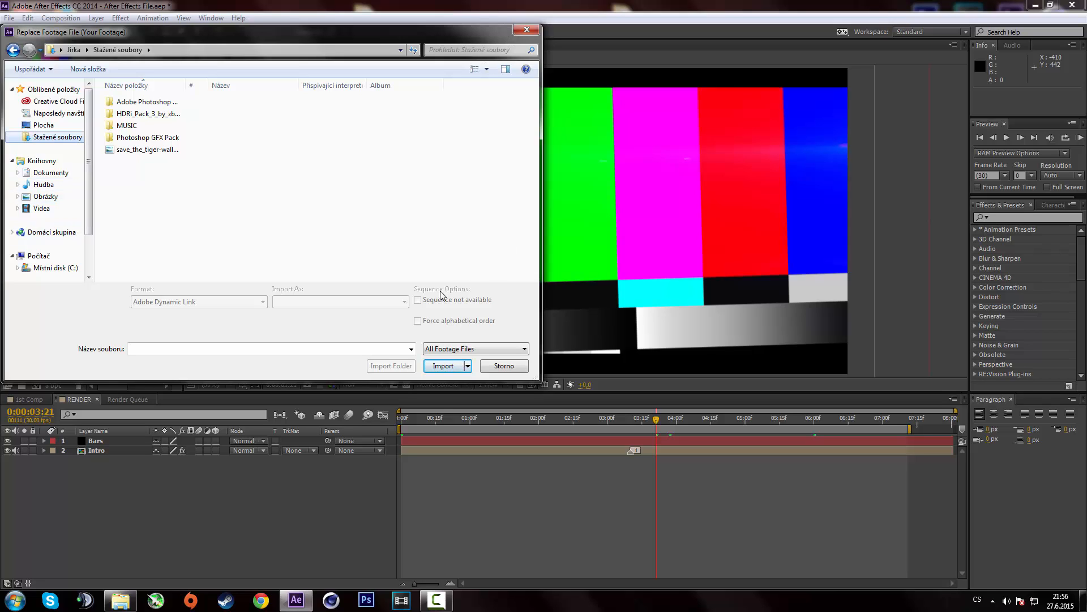
mouse_move(543, 70)
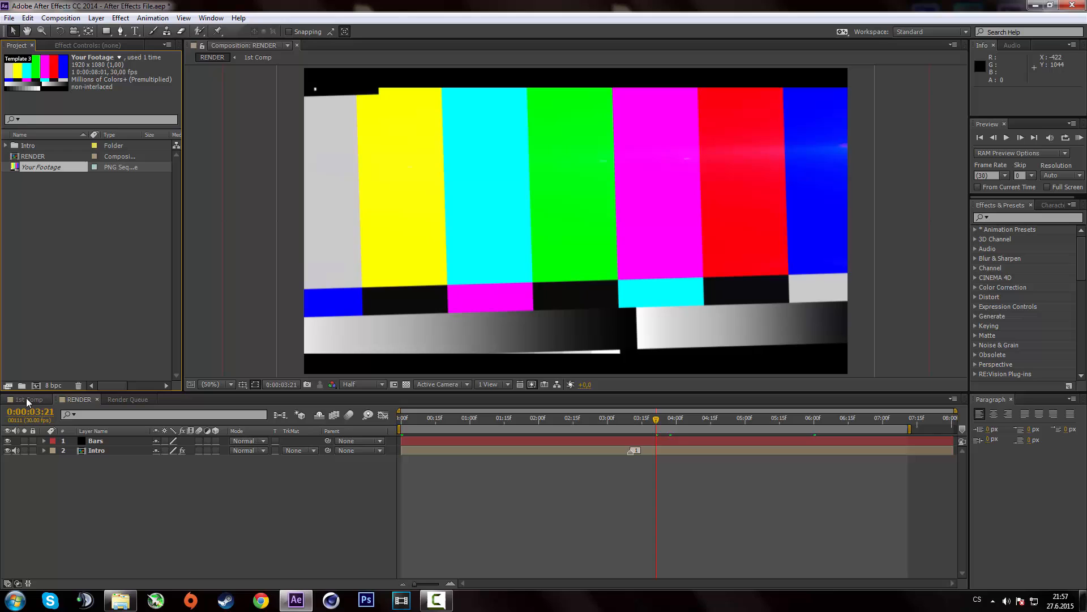
- Switch to 1st Comp and select its Flare and Particles + smoke layers
left_click(26, 399)
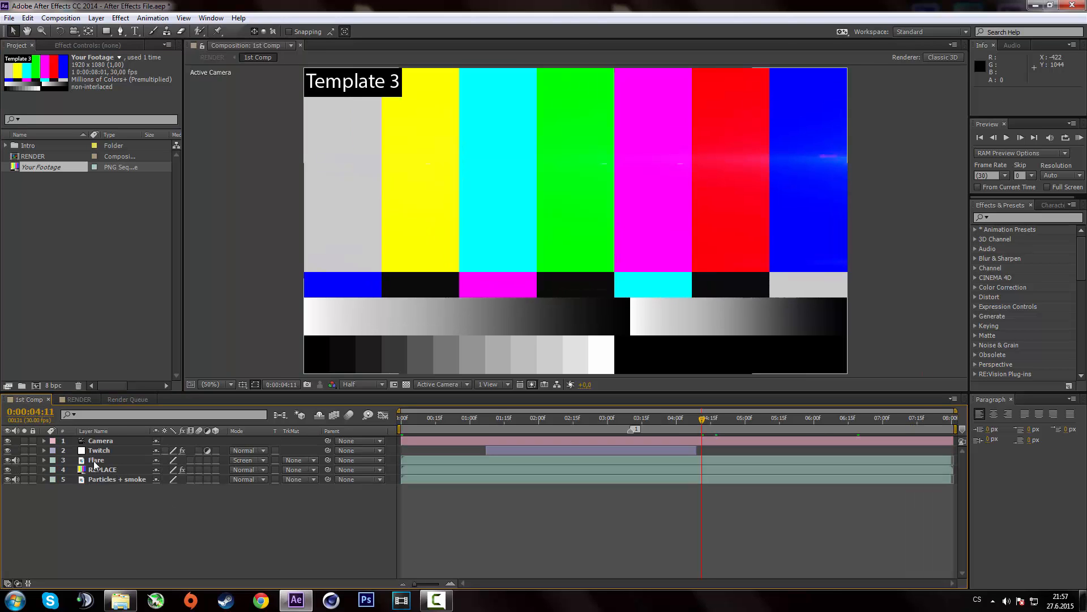
left_click(96, 460)
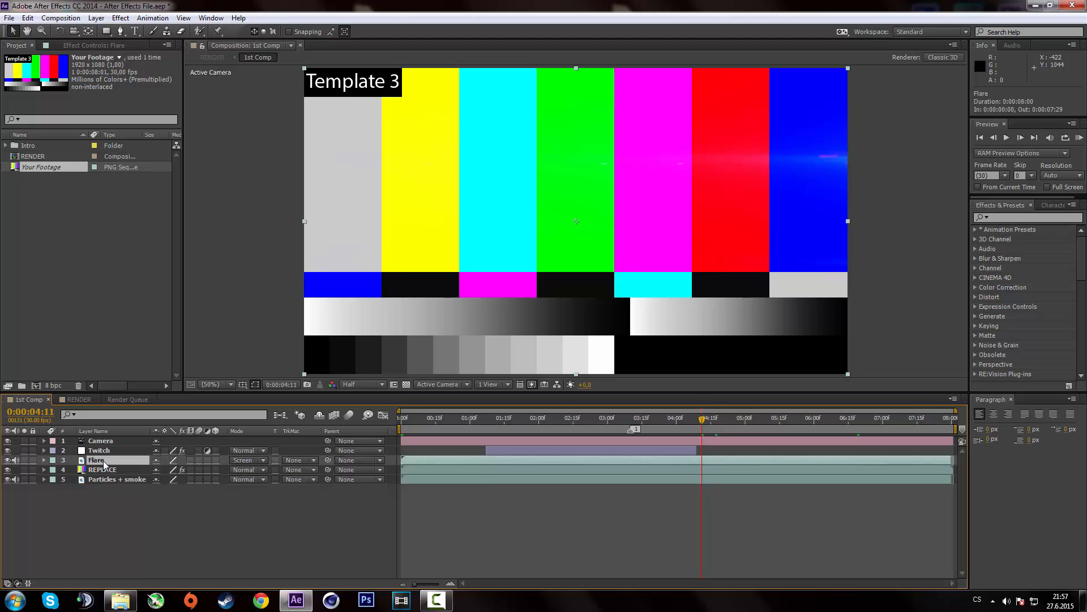
left_click(117, 479)
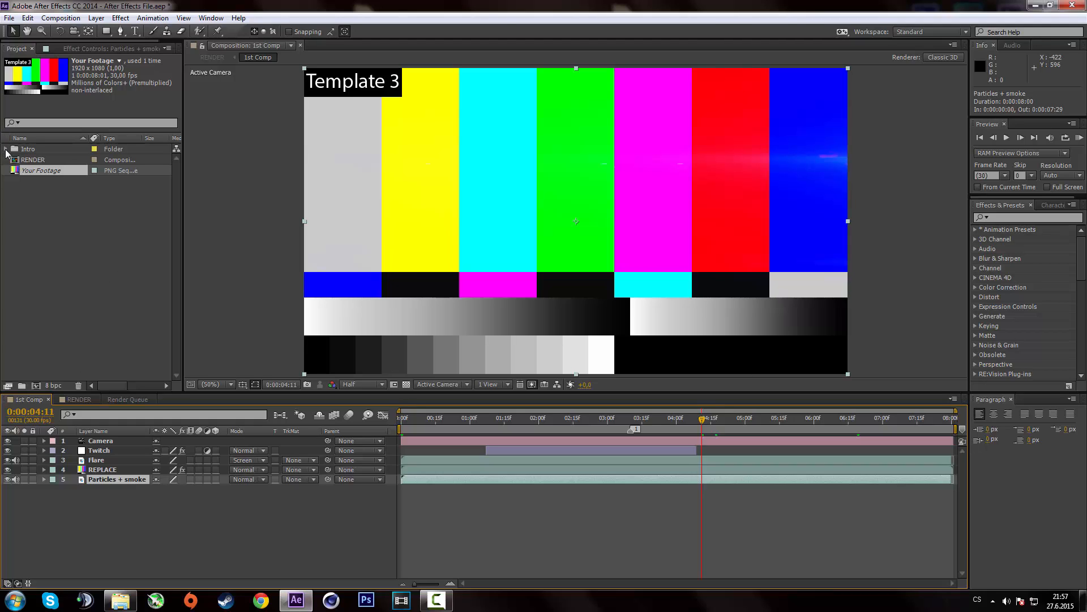
- Expand the Intro folder, select Flare.mp4 and bring up options for the particles footage
left_click(6, 148)
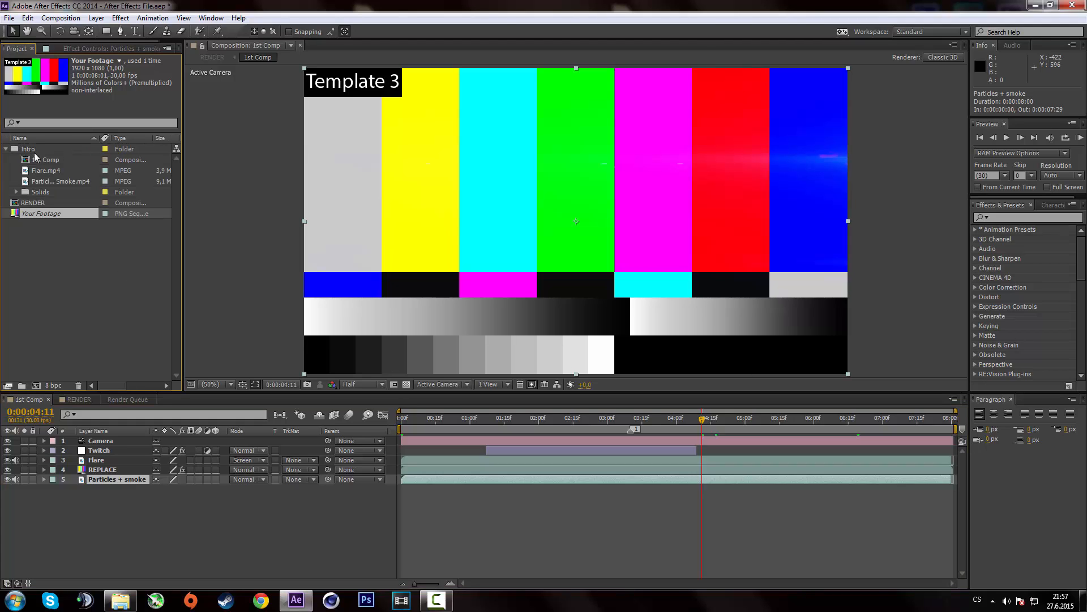
left_click(48, 170)
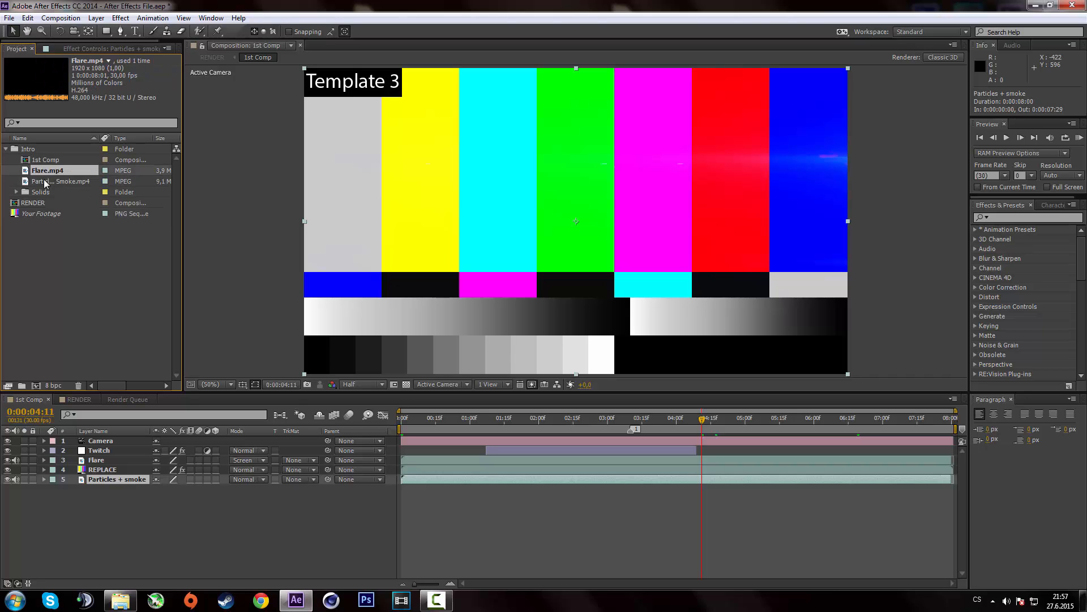
right_click(54, 181)
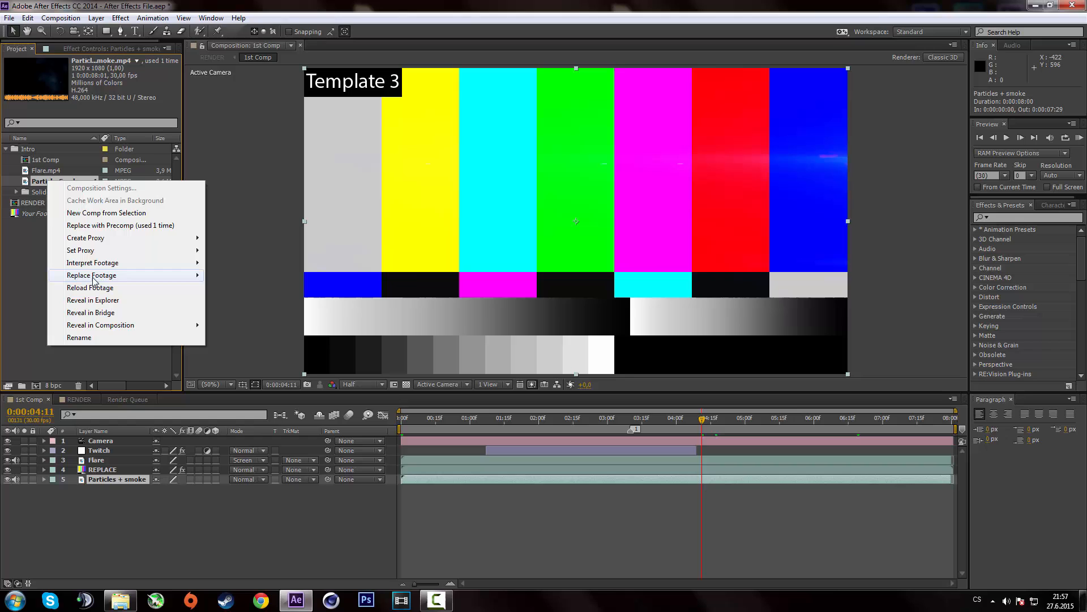
left_click(91, 274)
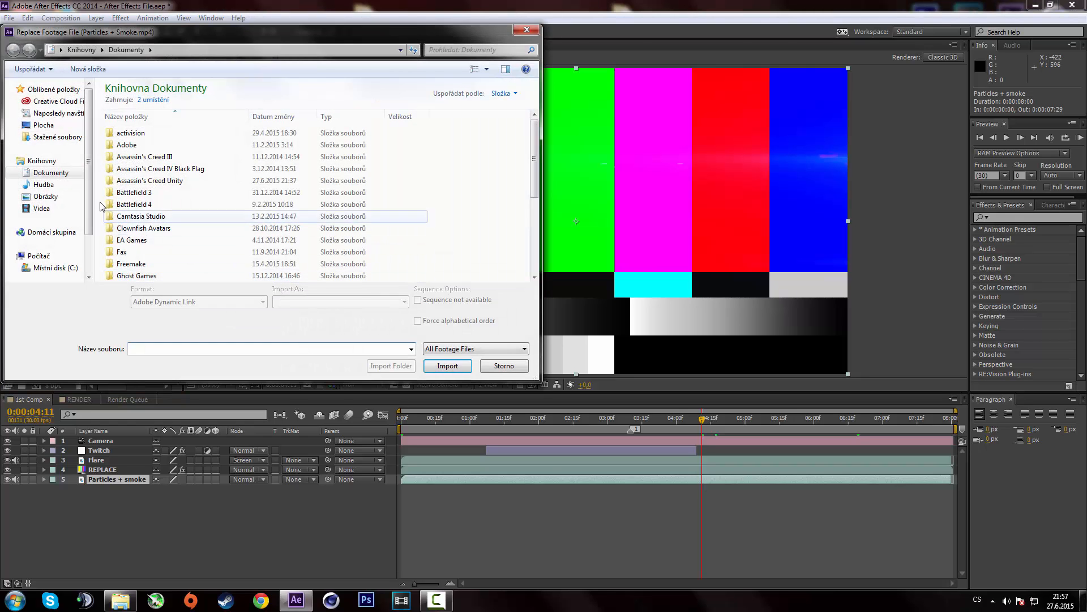
left_click(43, 125)
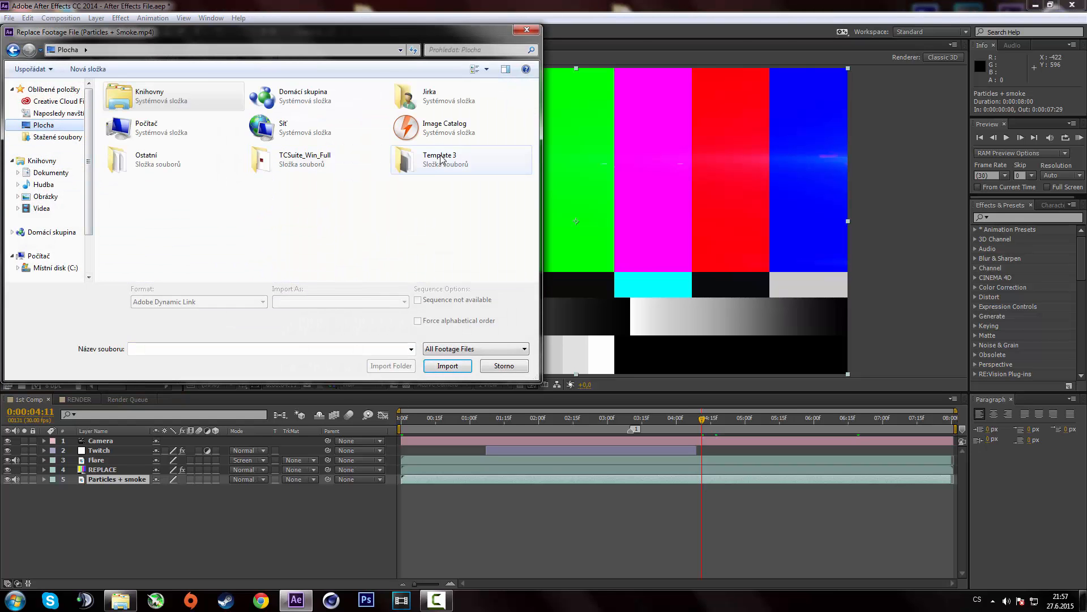
double_click(440, 159)
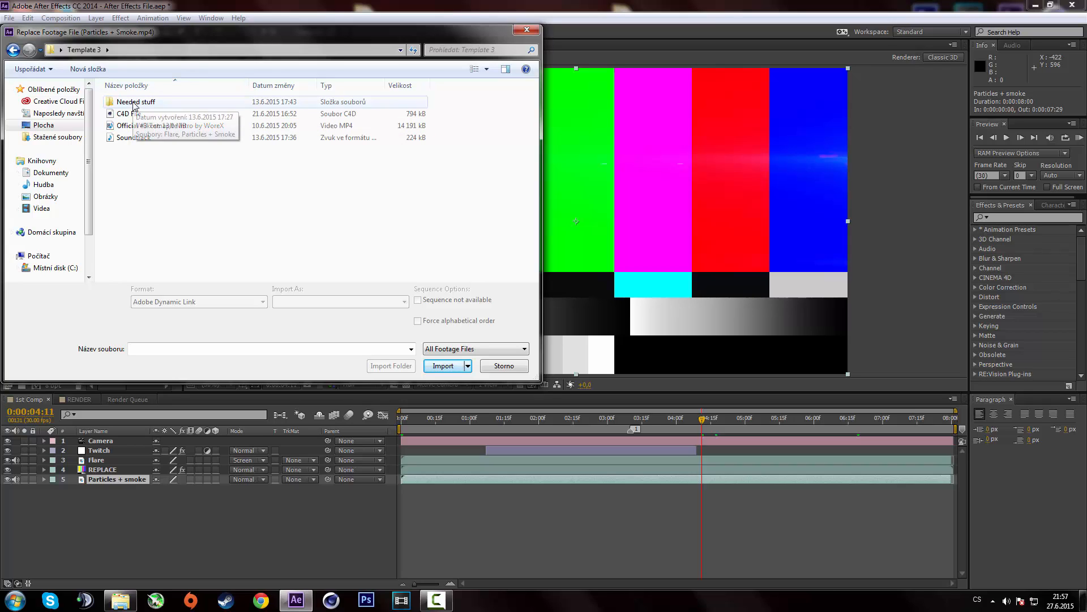
double_click(136, 101)
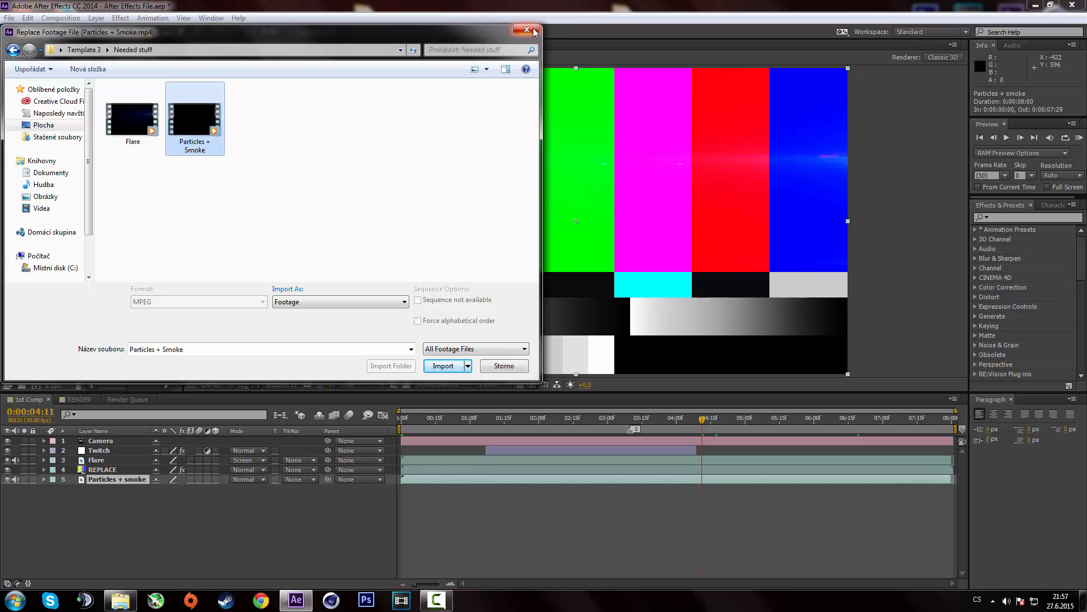
left_click(442, 366)
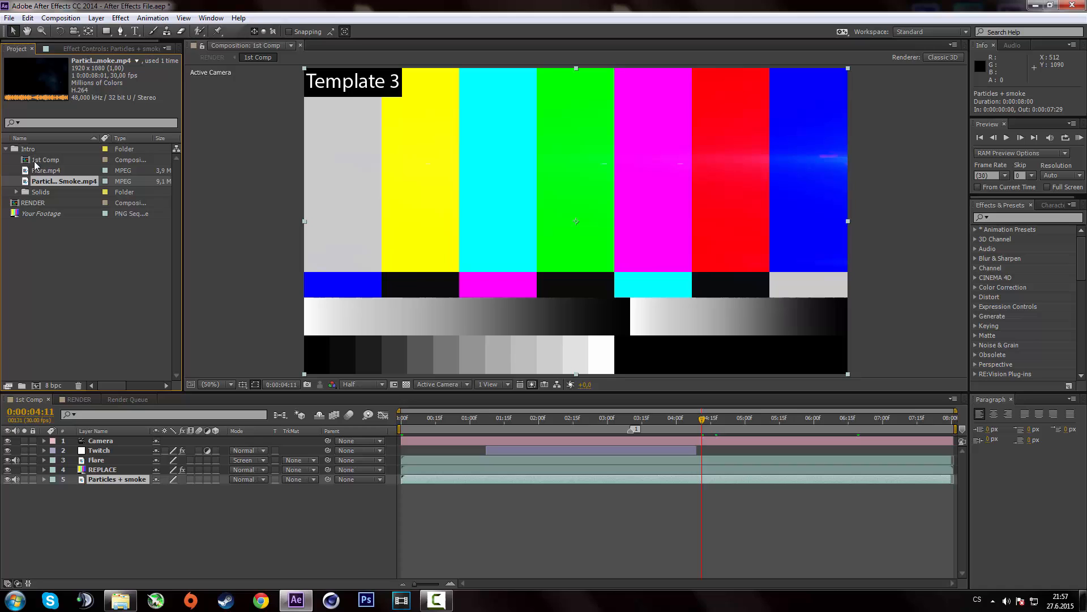
- Select the RENDER composition and add it to the Render Queue via the Composition menu
left_click(6, 148)
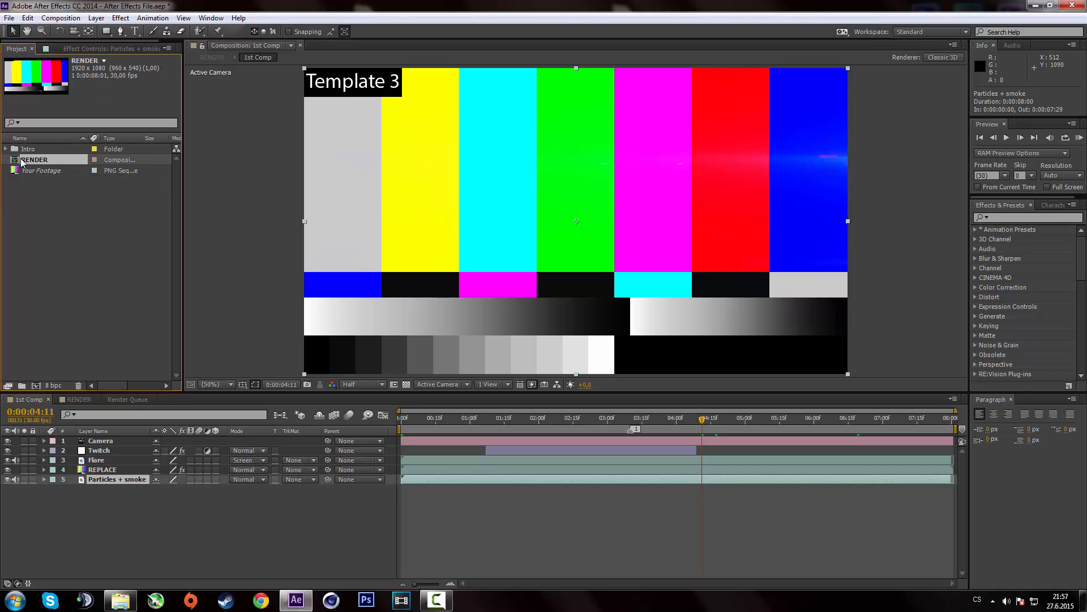
right_click(34, 159)
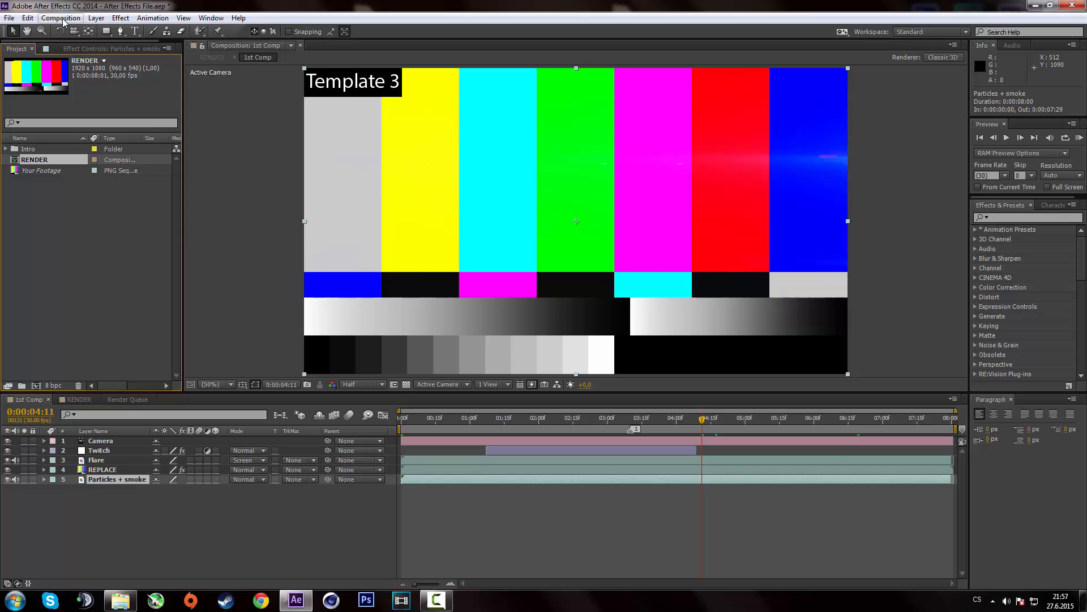
left_click(60, 17)
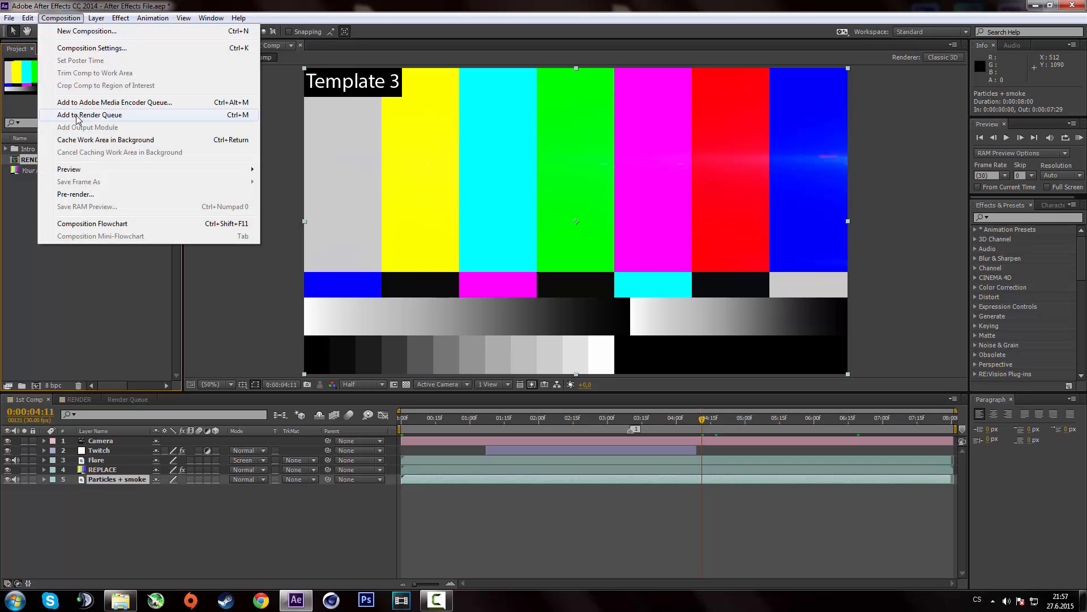
mouse_move(132, 118)
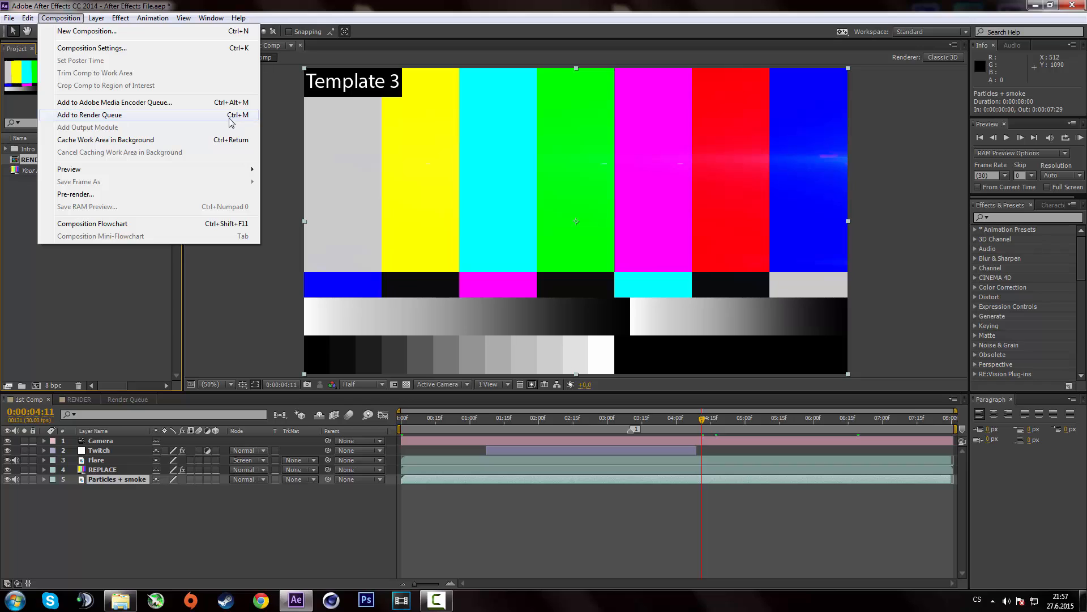
left_click(89, 114)
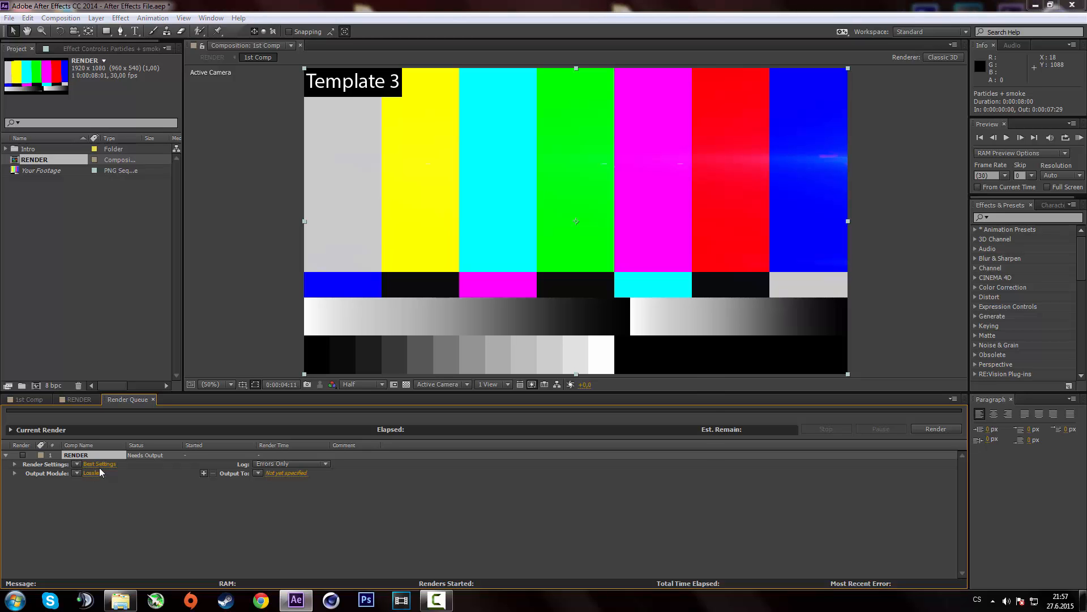
left_click(90, 472)
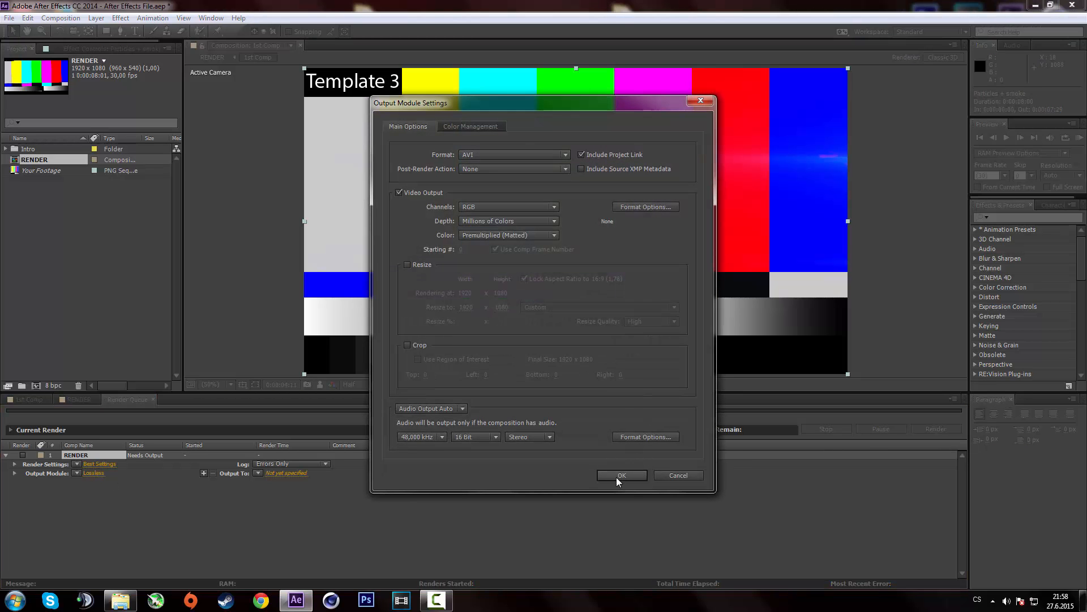
left_click(620, 474)
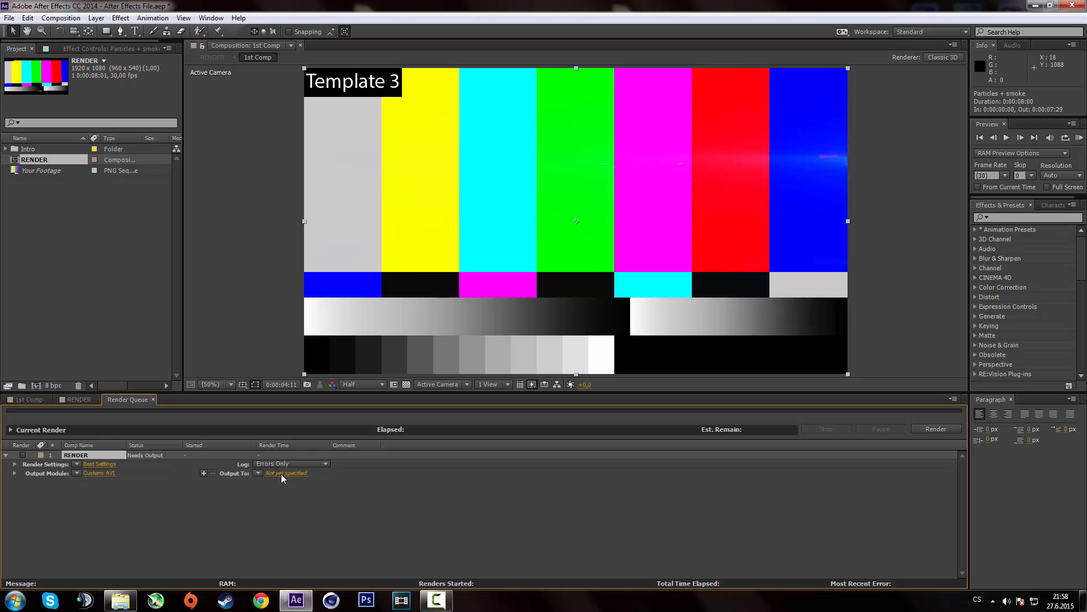
left_click(285, 473)
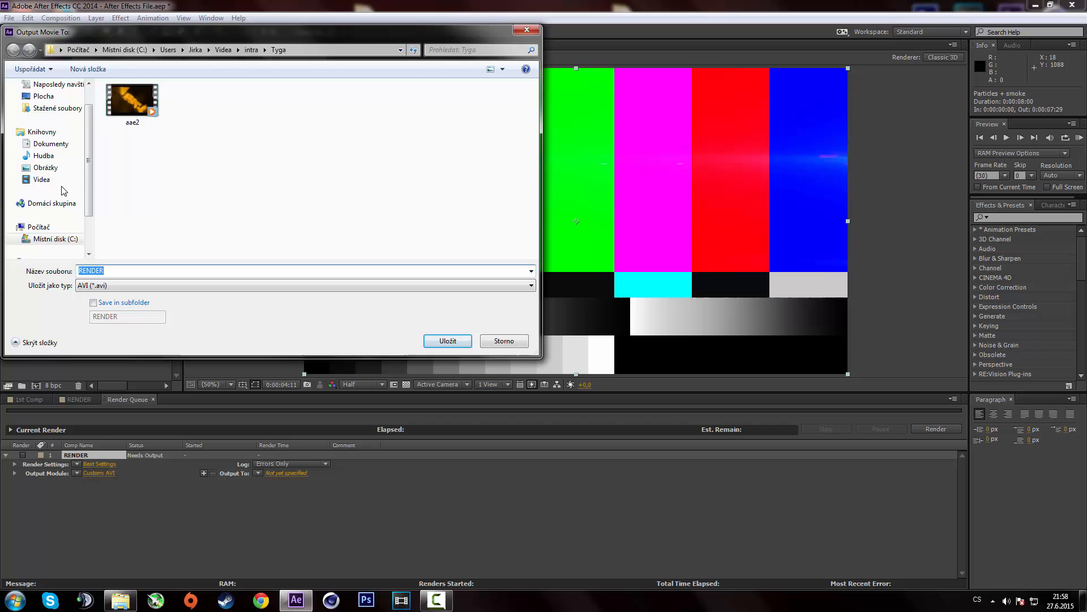
left_click(57, 108)
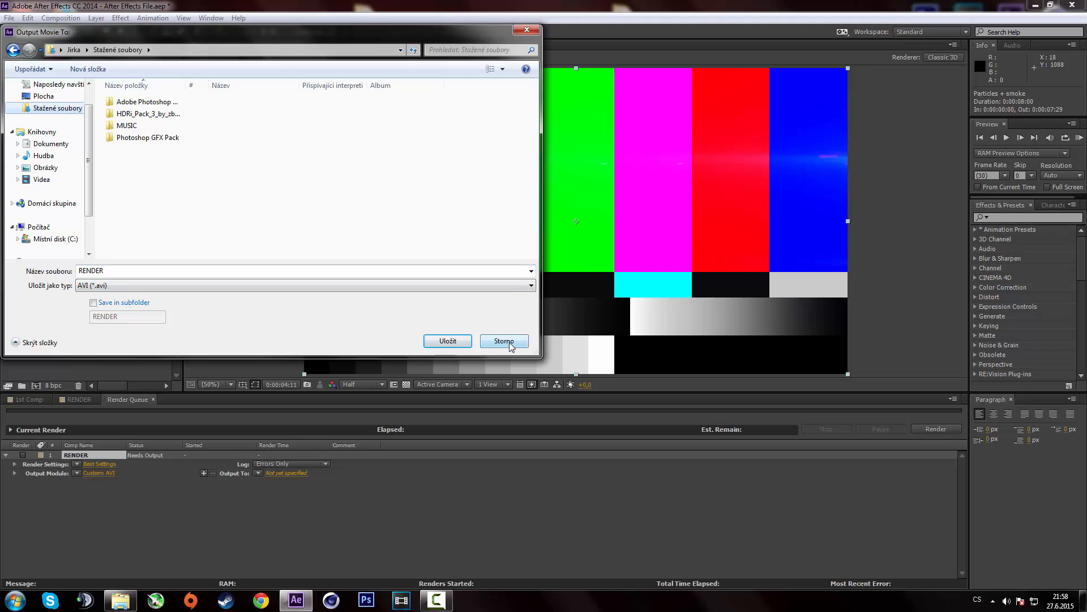
left_click(504, 341)
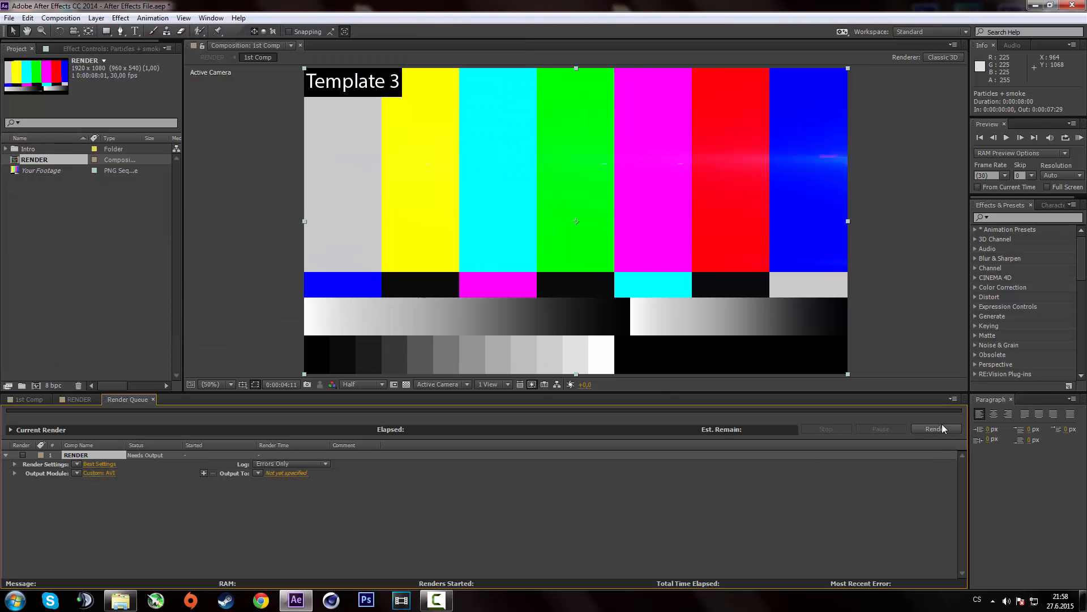
mouse_move(648, 252)
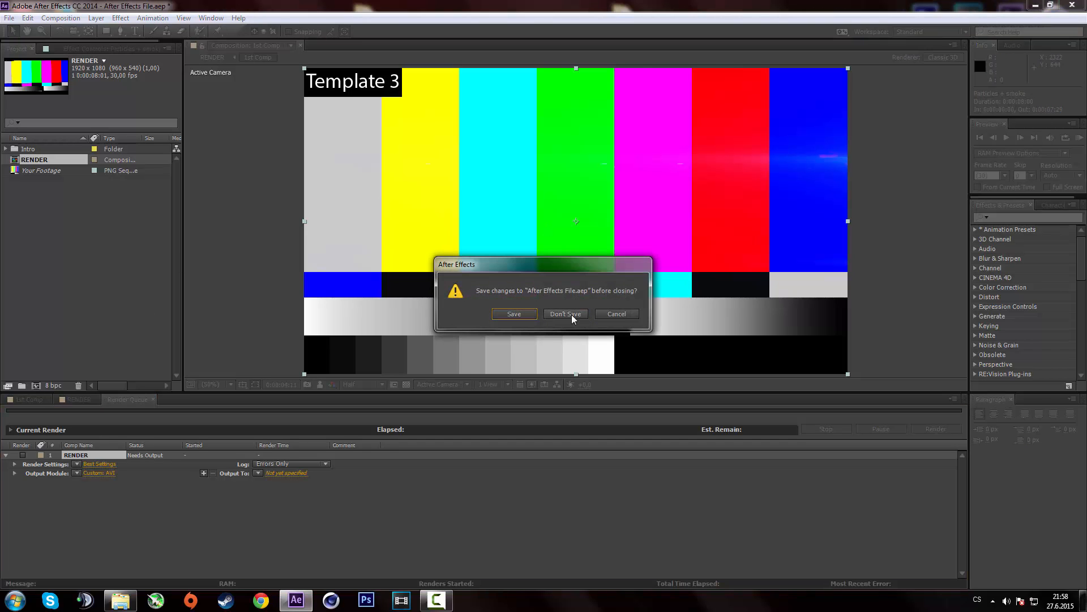
- Dismiss the save prompt, show the Twitch layer's effects and open the Template 3 folder window
left_click(565, 314)
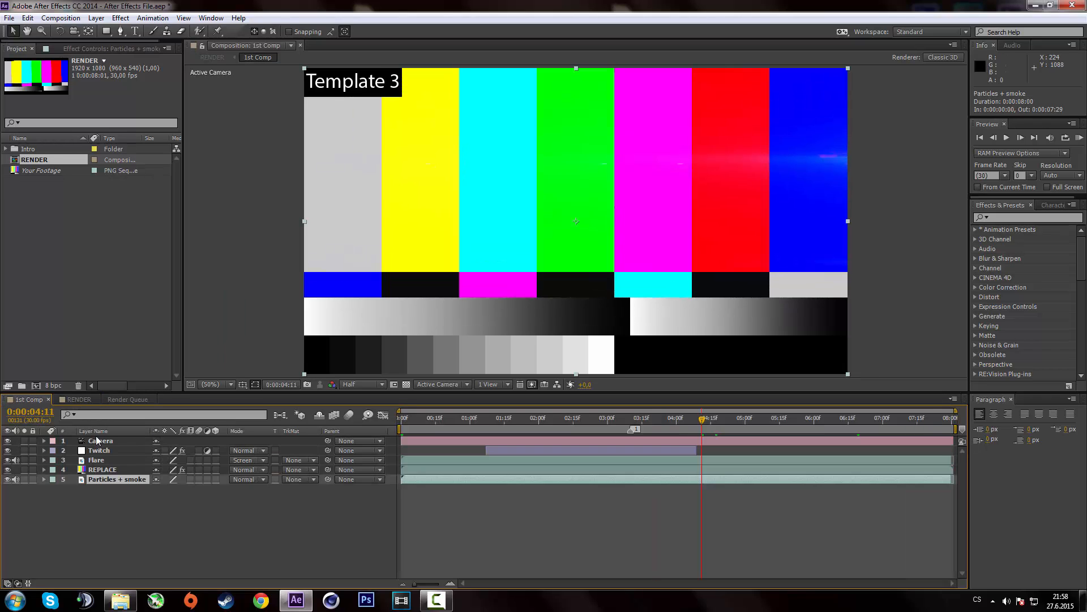
left_click(100, 449)
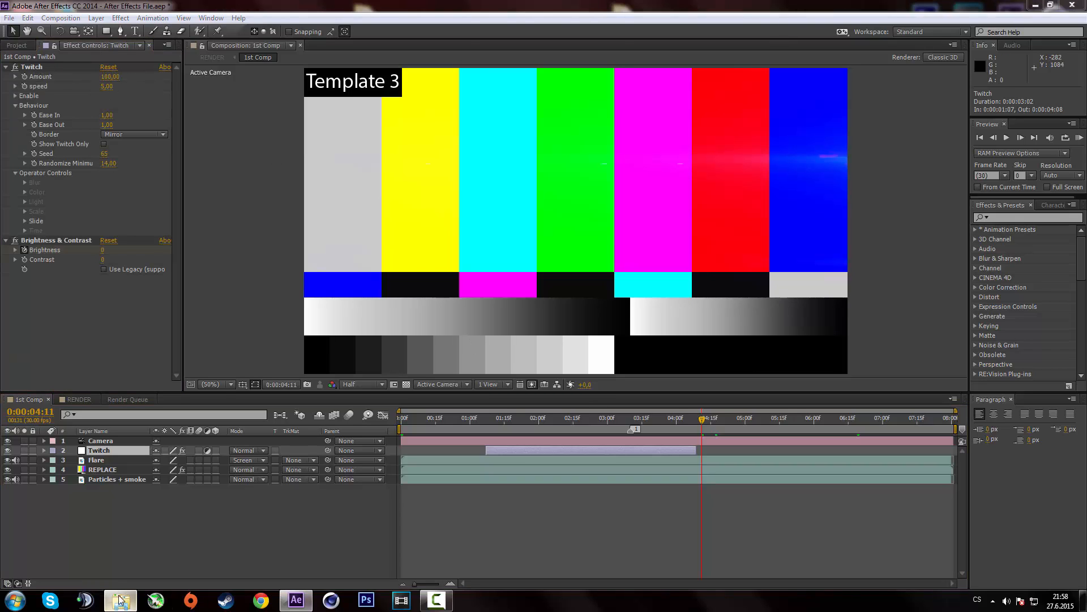
left_click(119, 600)
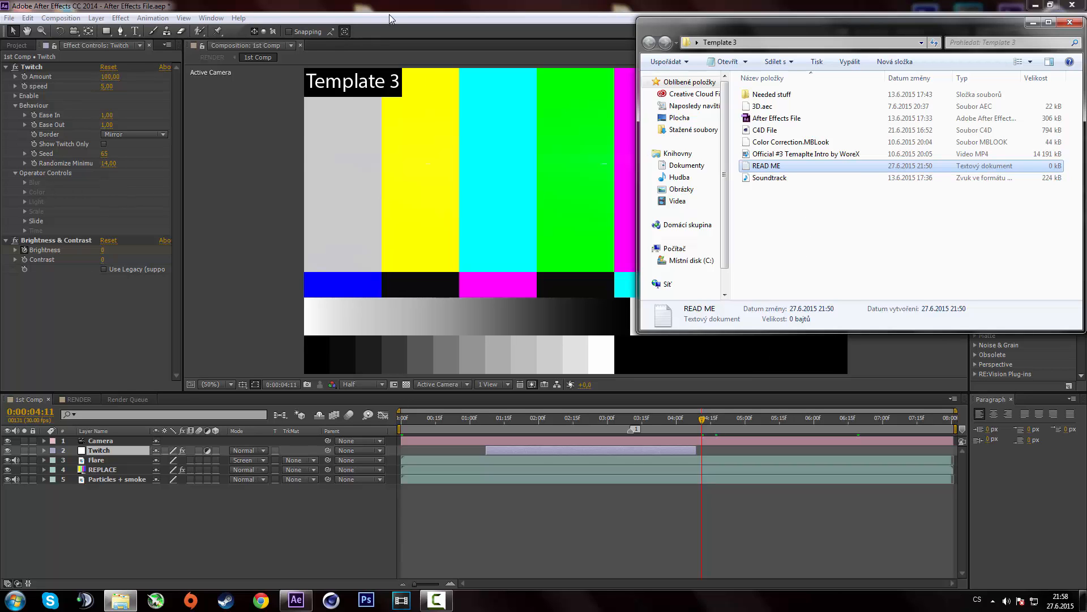
- Close After Effects, discarding unsaved project changes
left_click(1079, 6)
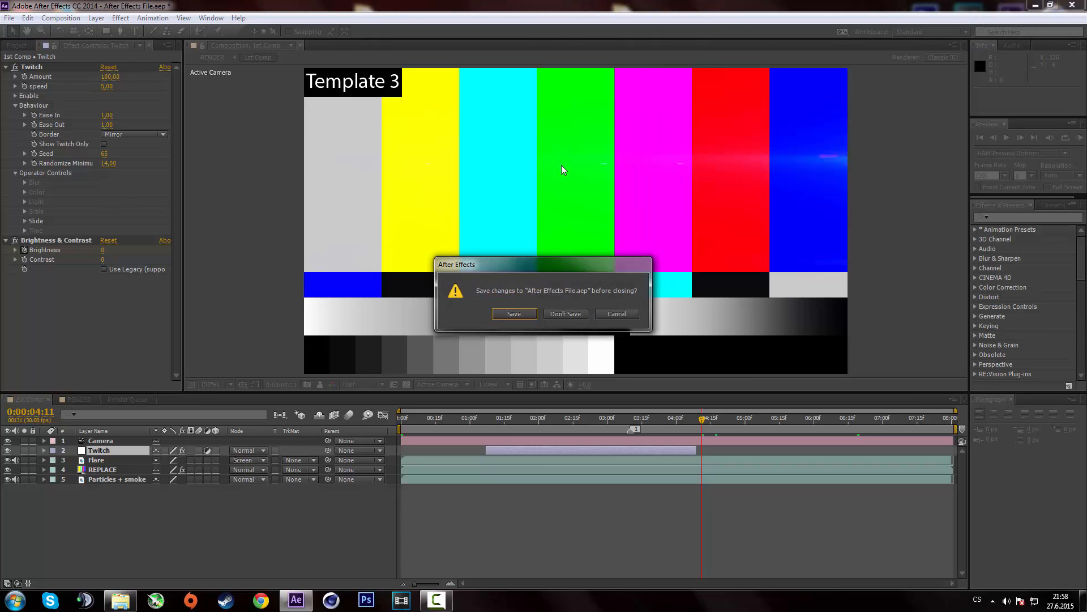
left_click(566, 314)
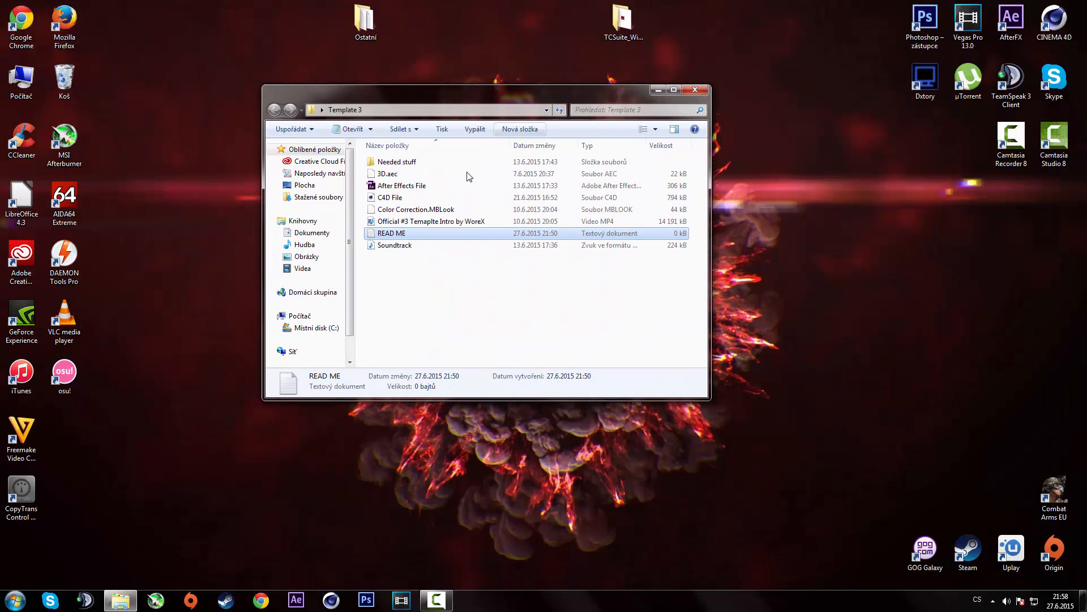
- Look over the Soundtrack and Color Correction.MBLook files in the Template 3 folder
left_click(395, 245)
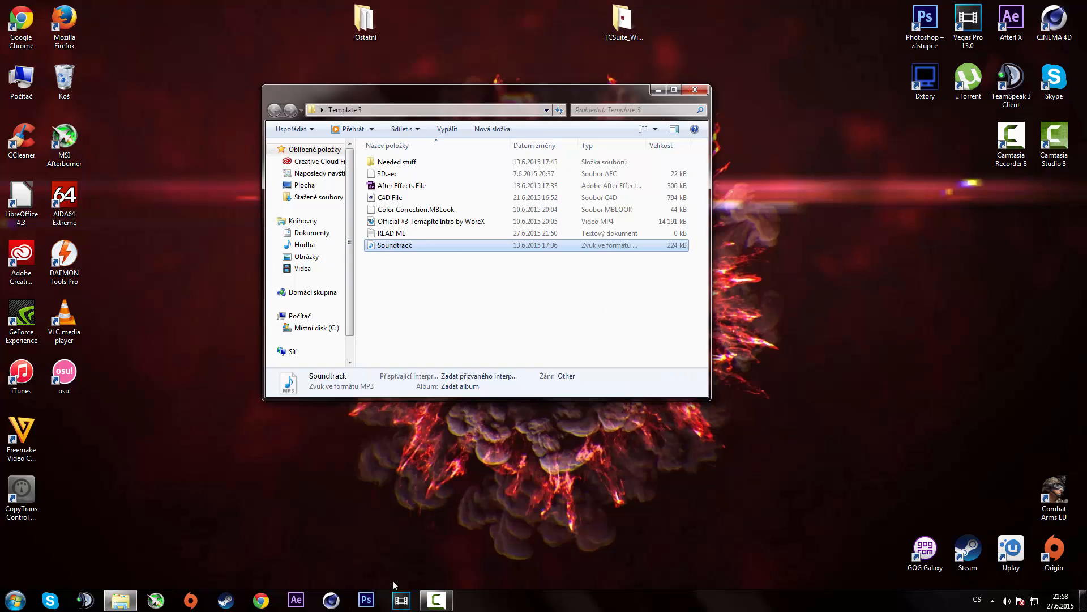
mouse_move(682, 284)
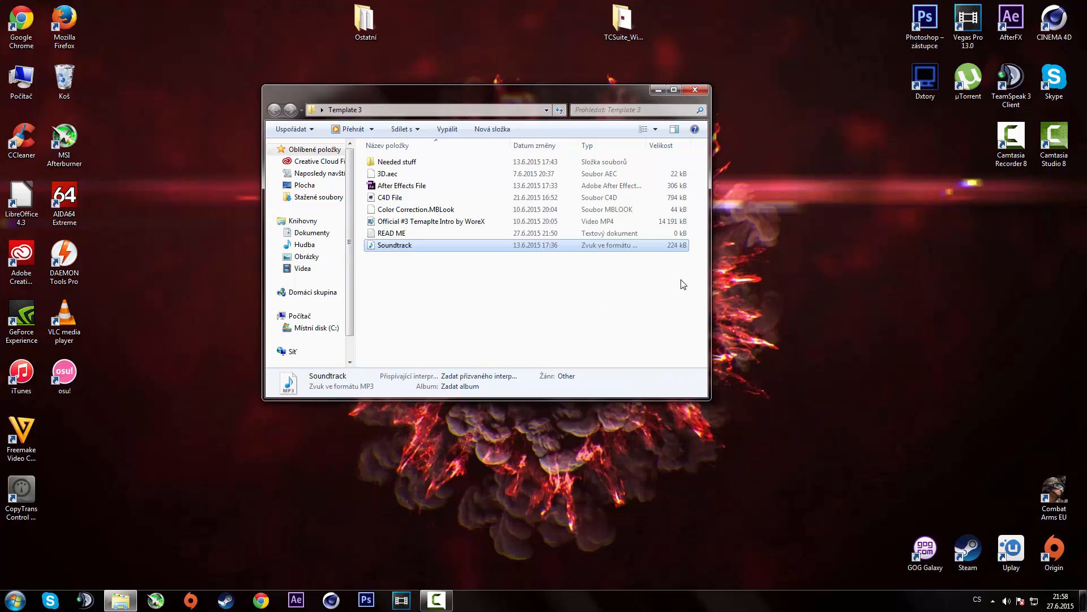
mouse_move(419, 188)
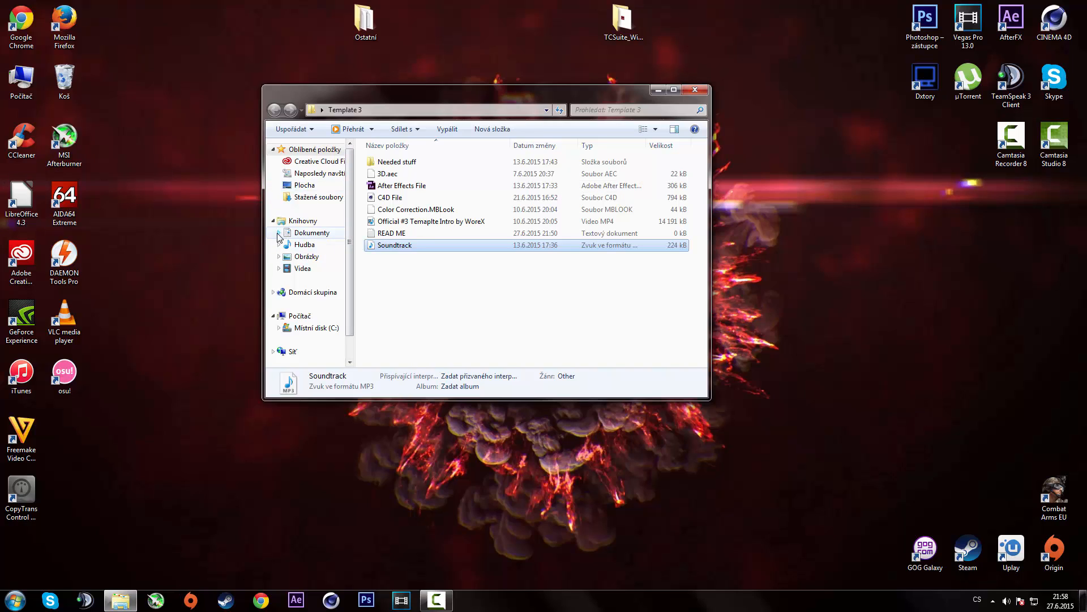
mouse_move(419, 189)
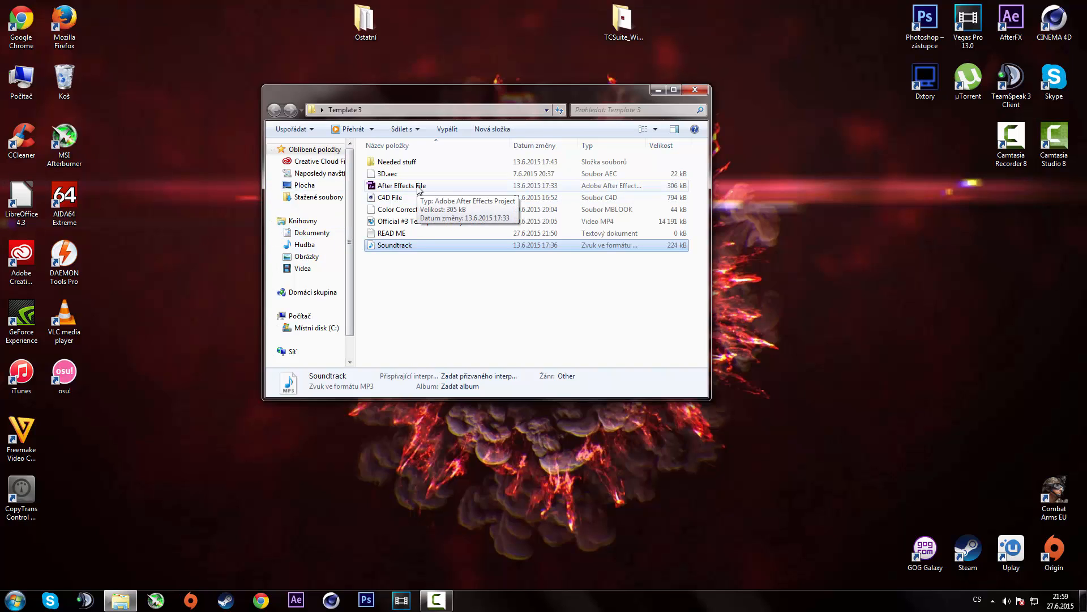
mouse_move(349, 416)
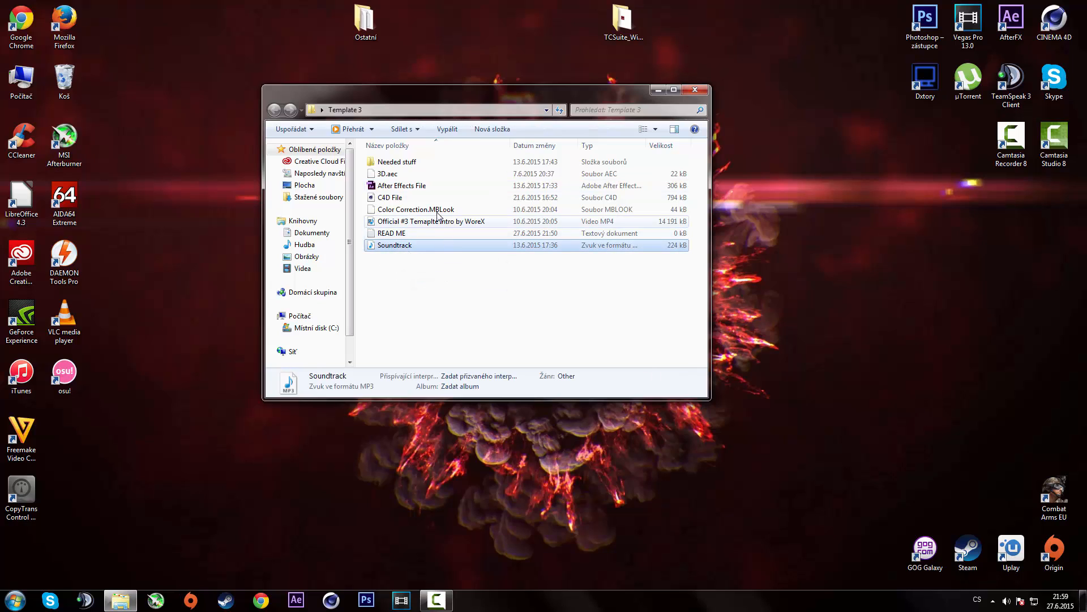
left_click(415, 209)
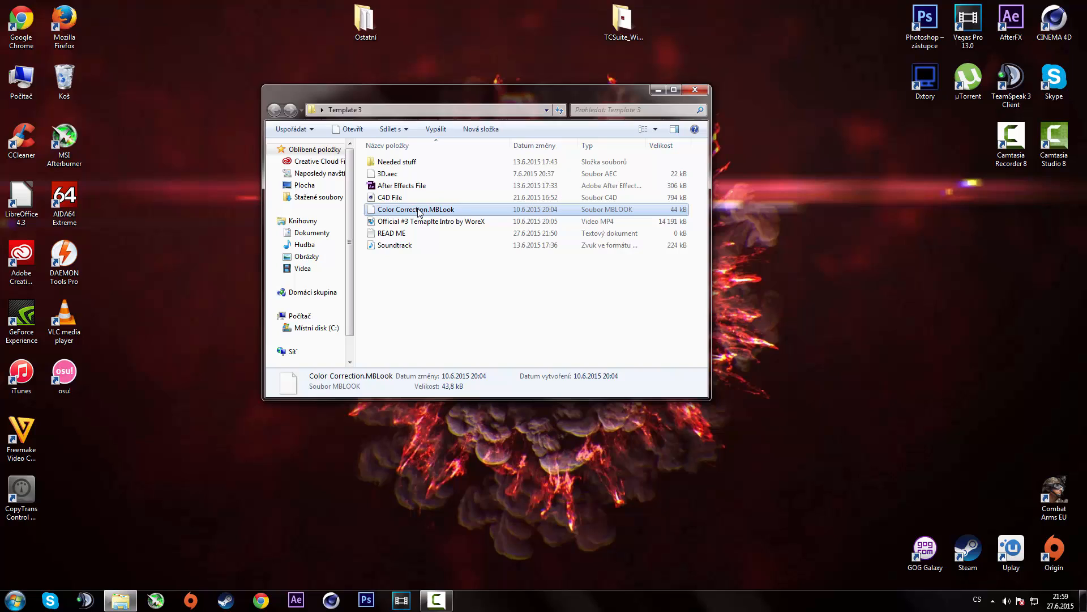
mouse_move(415, 208)
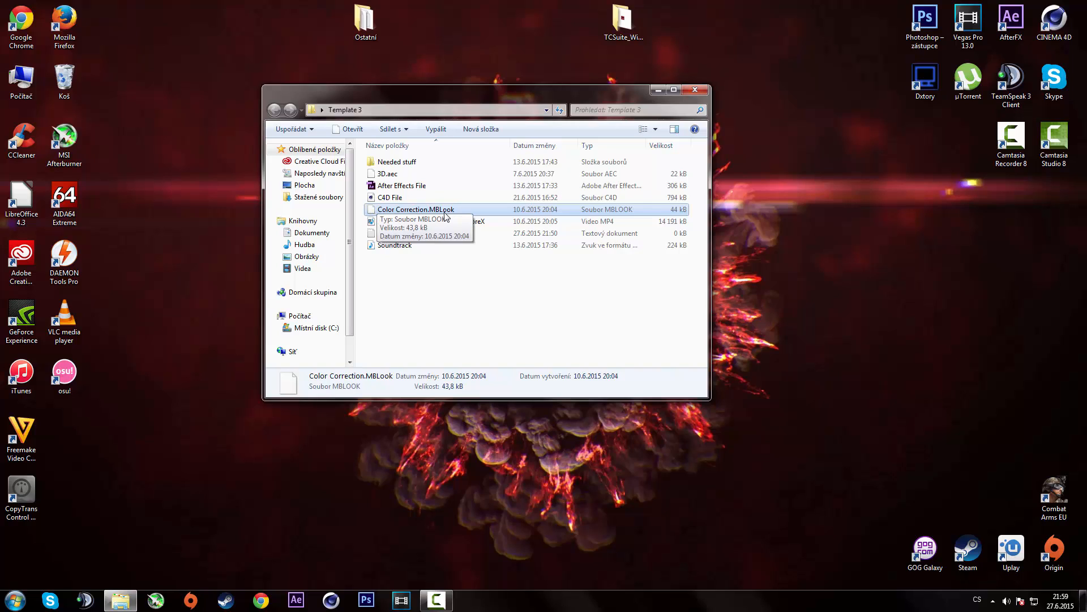
mouse_move(473, 212)
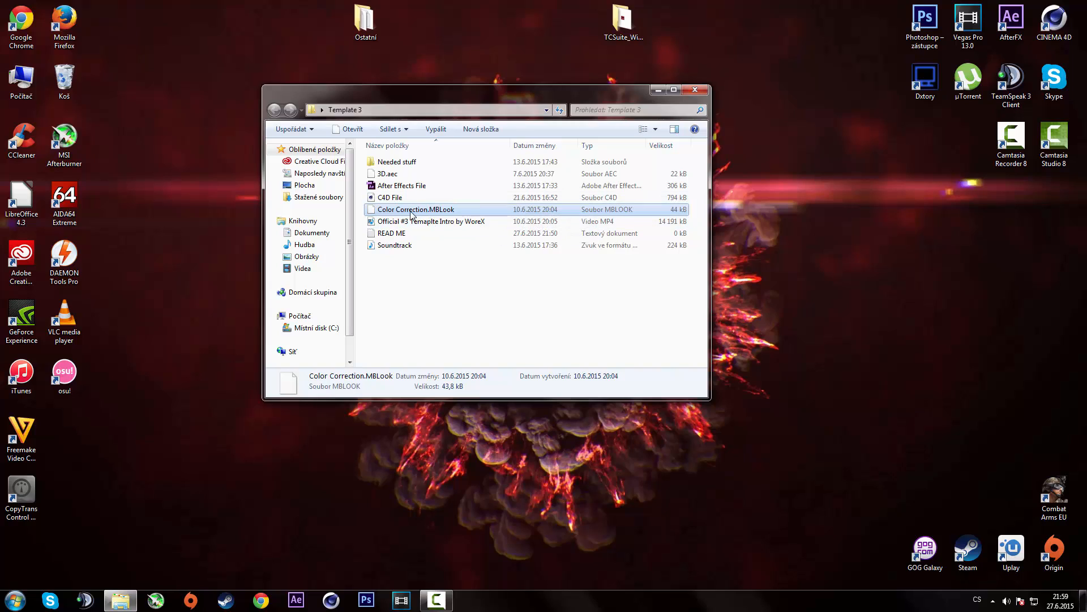
mouse_move(415, 209)
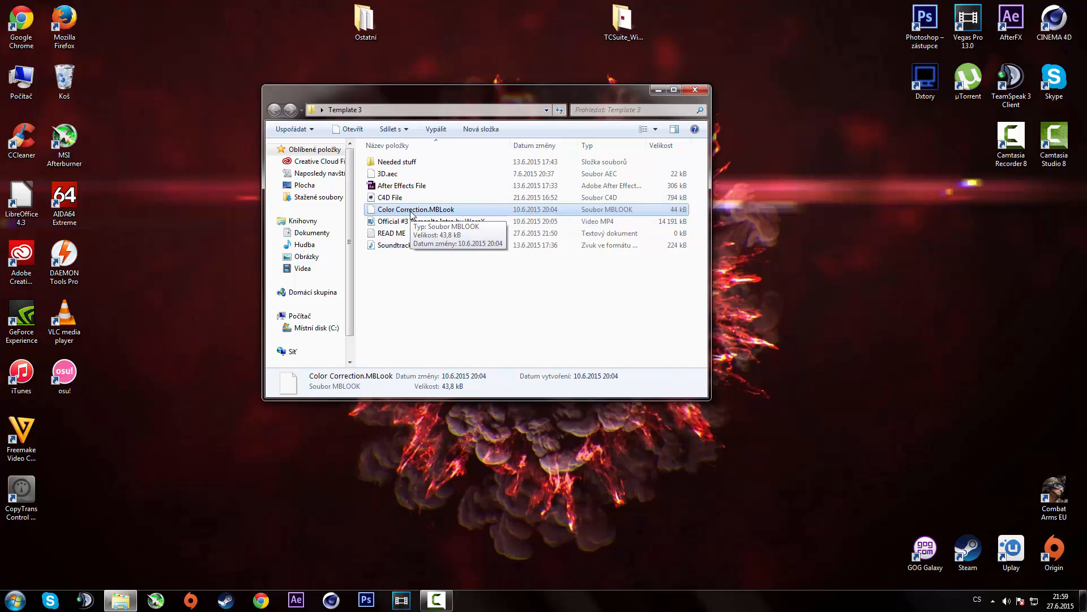
mouse_move(456, 219)
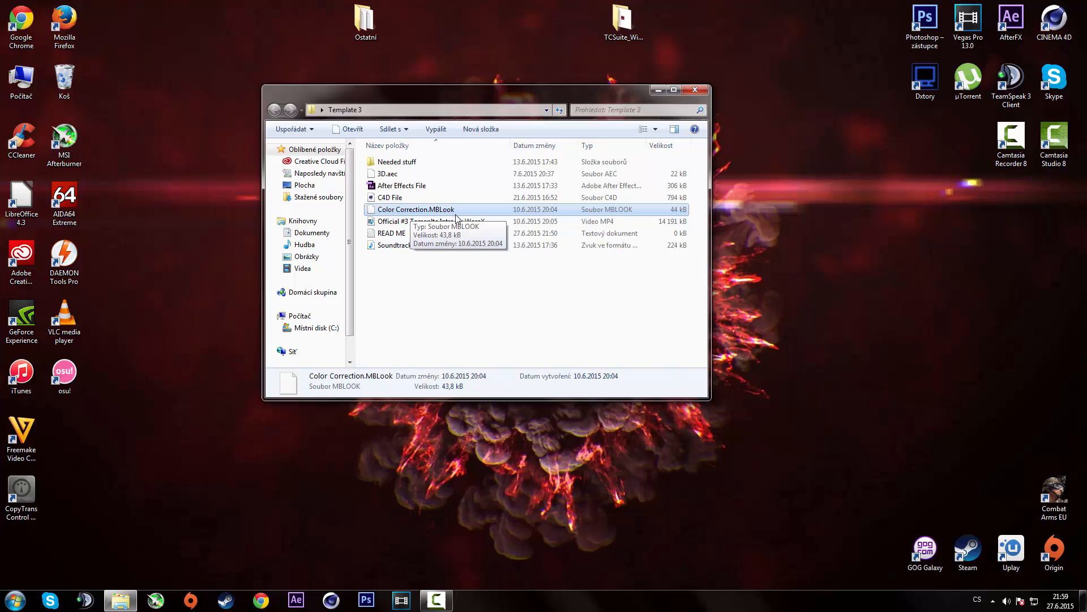
mouse_move(442, 212)
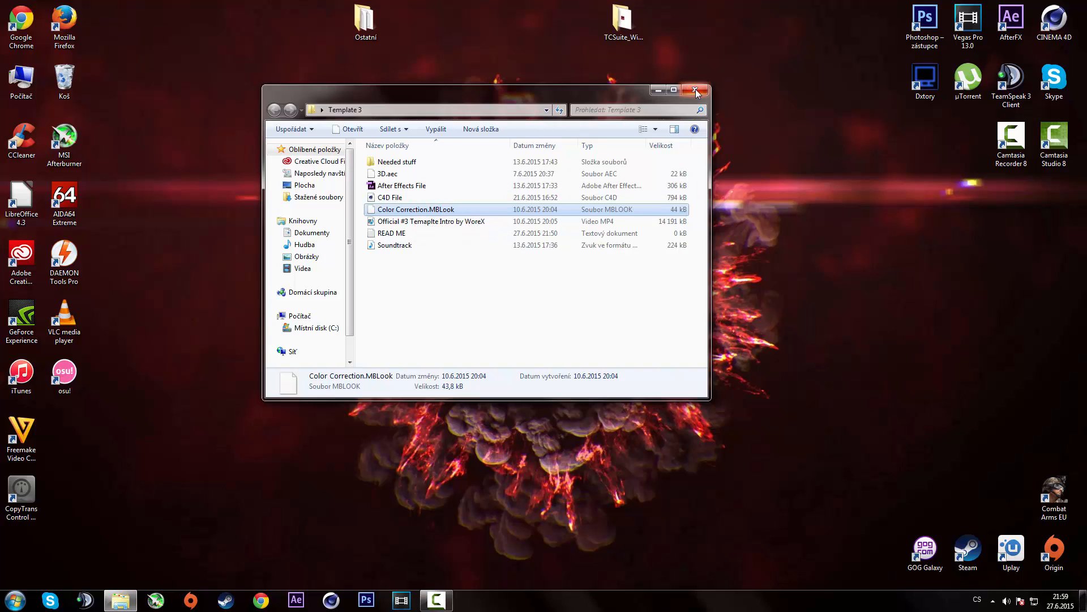
- Close the Template 3 folder window, leaving the desktop showing
left_click(696, 91)
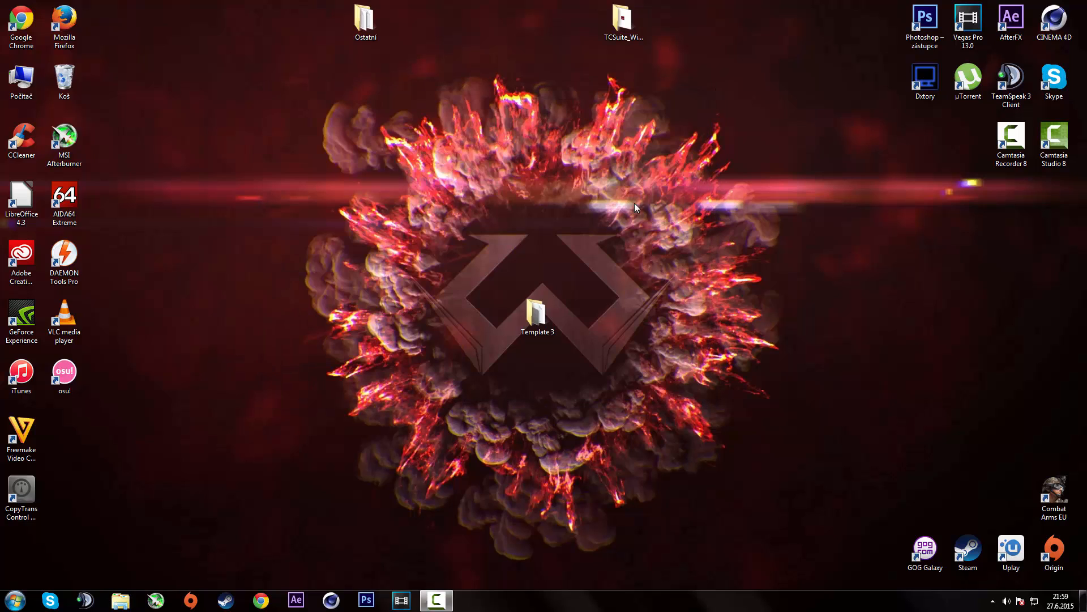
mouse_move(428, 225)
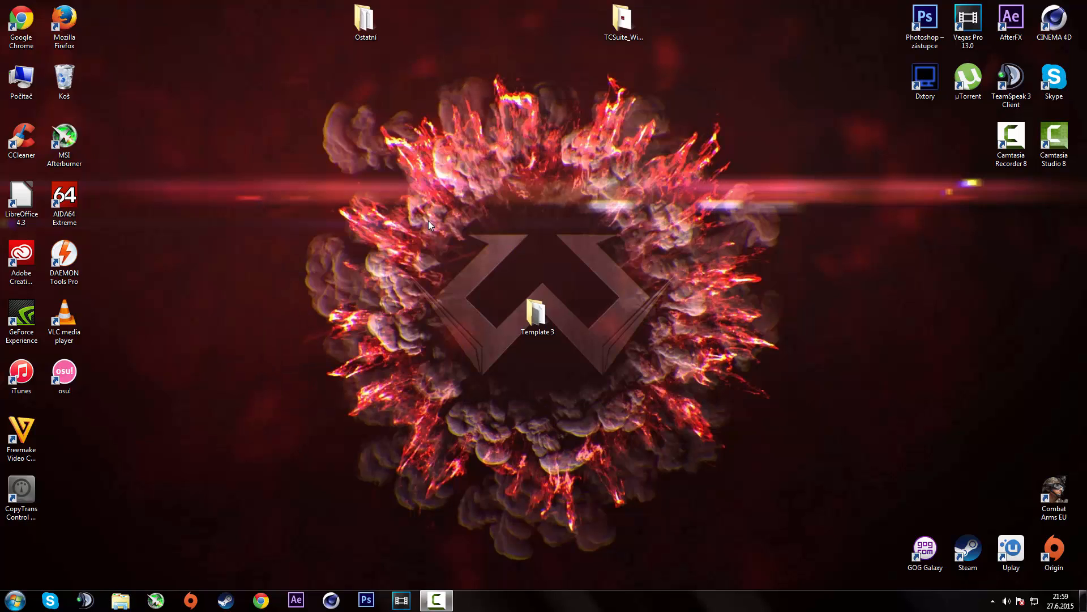
mouse_move(465, 251)
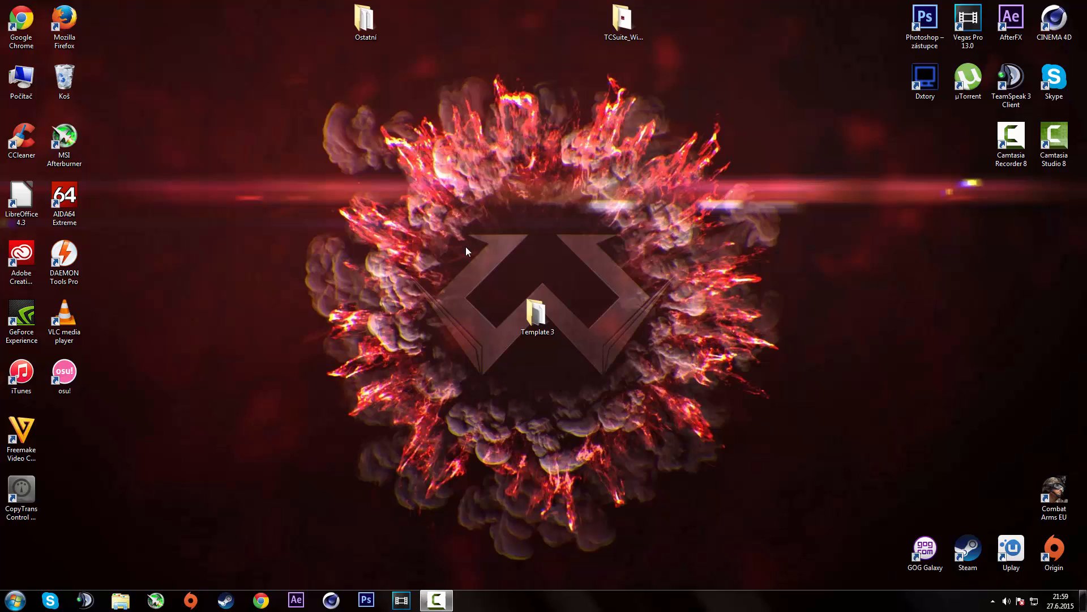
mouse_move(470, 244)
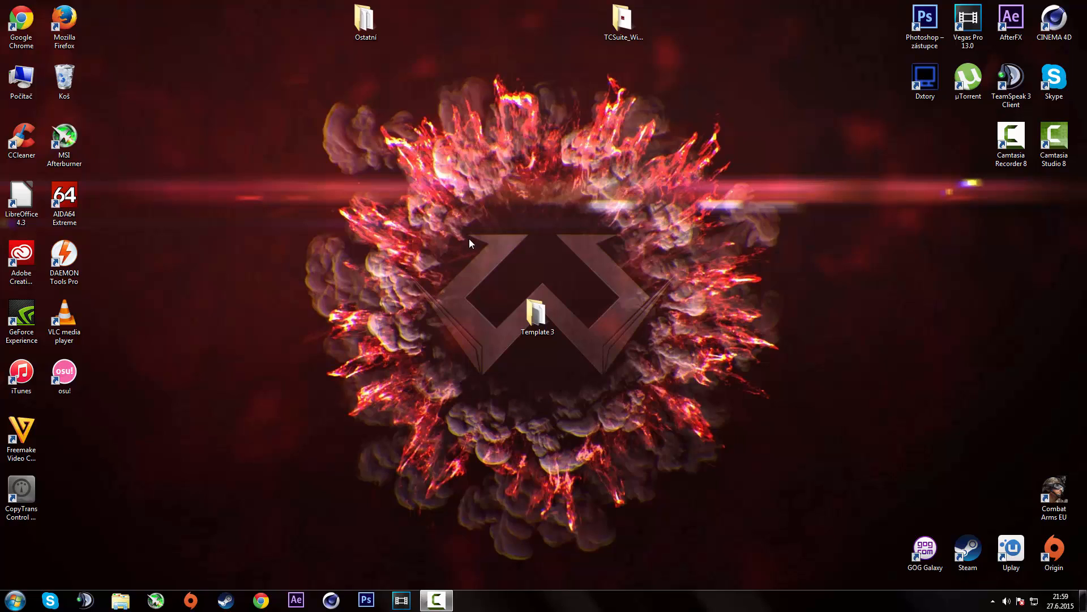